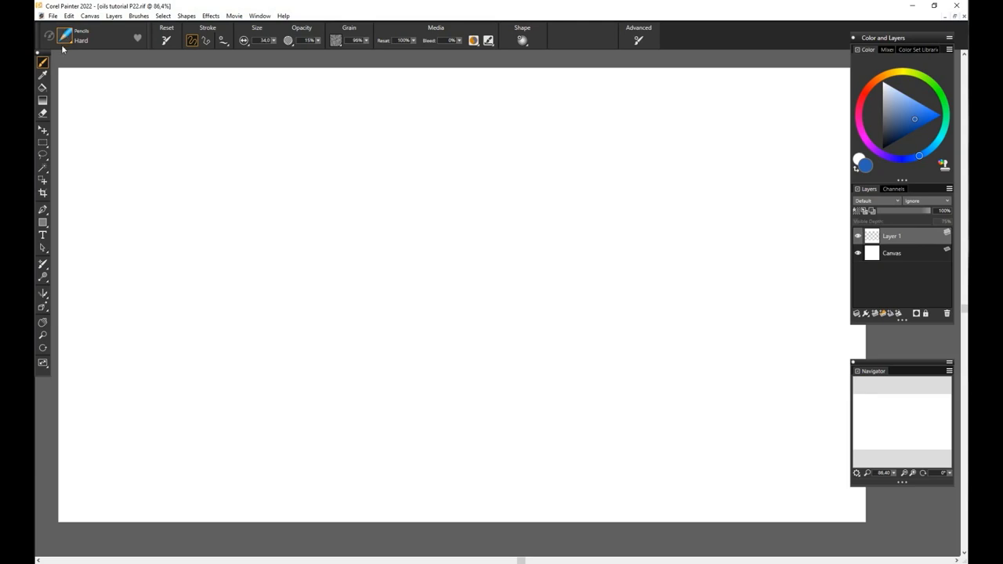
Browse the brush library and choose the Oils - Artists category.
{"action": "left_click", "coordinate": [66, 37]}
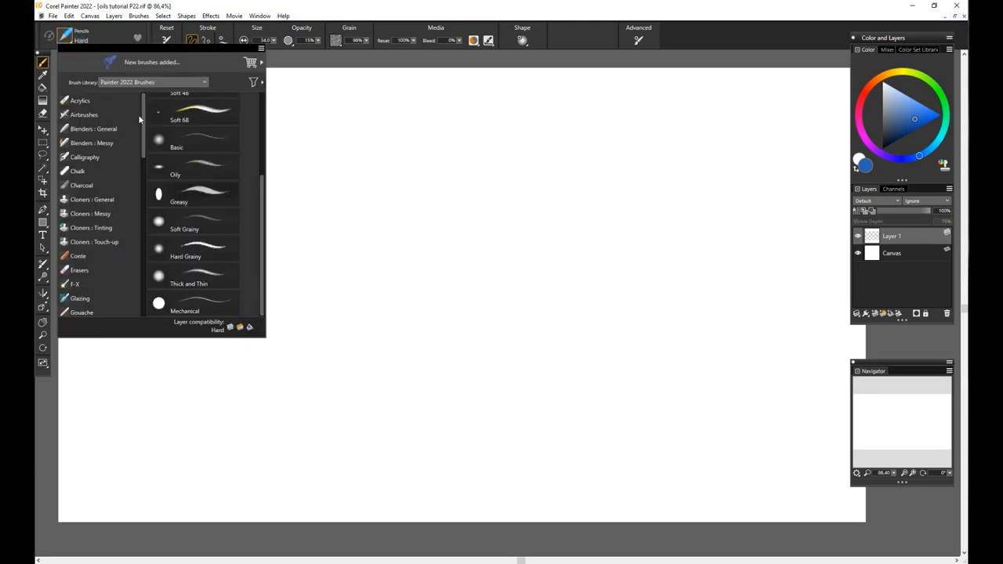
{"action": "scroll", "scroll_direction": "down", "scroll_amount": 3}
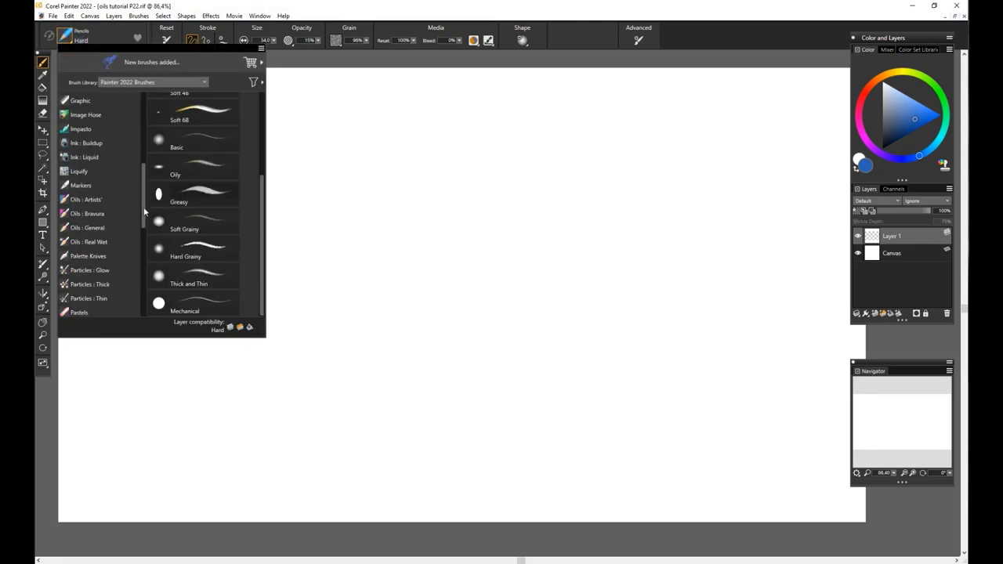
{"action": "scroll", "scroll_direction": "down", "scroll_amount": 3}
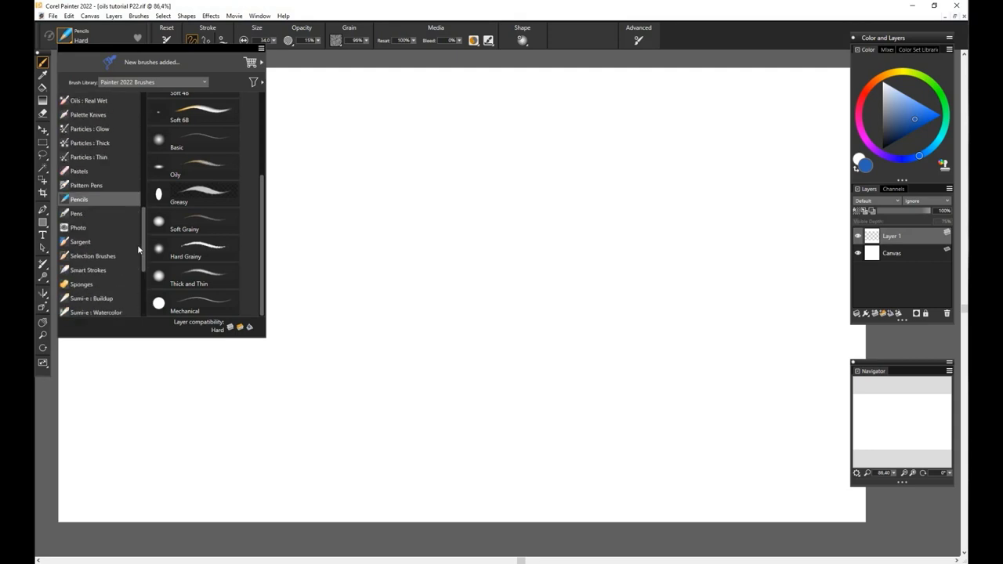
{"action": "scroll", "scroll_direction": "up", "scroll_amount": 3}
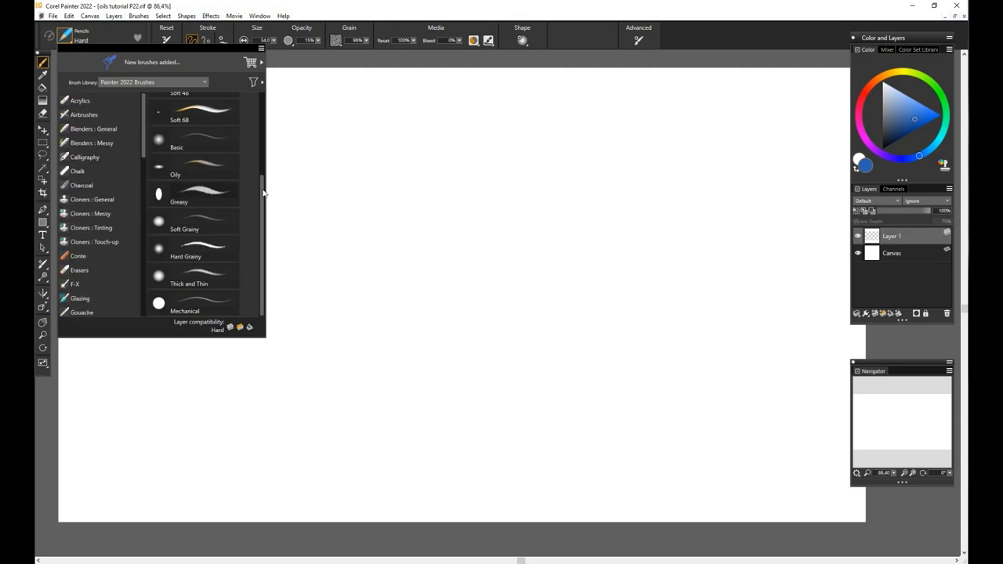
{"action": "scroll", "scroll_direction": "down", "scroll_amount": 3}
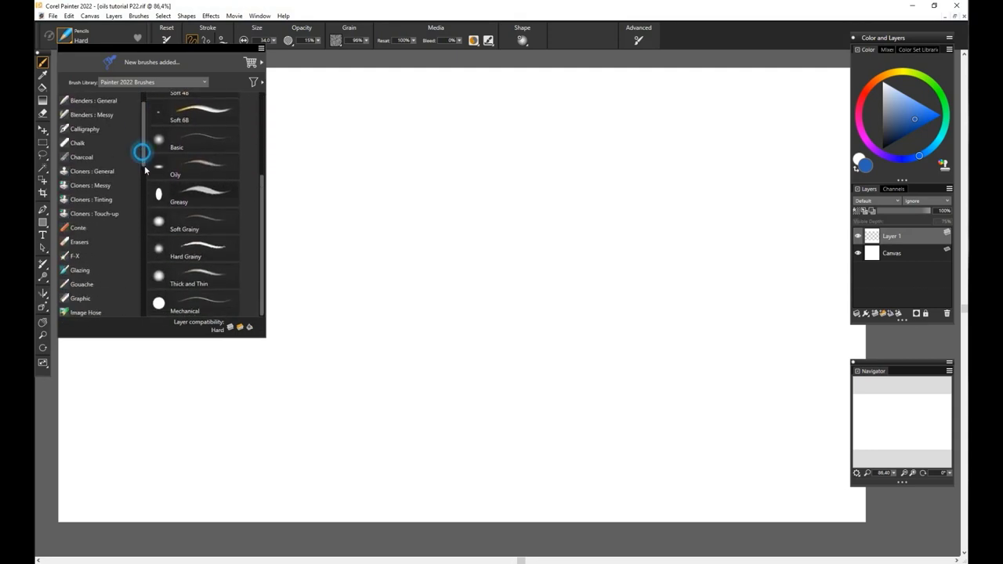
{"action": "scroll", "scroll_direction": "down", "scroll_amount": 3}
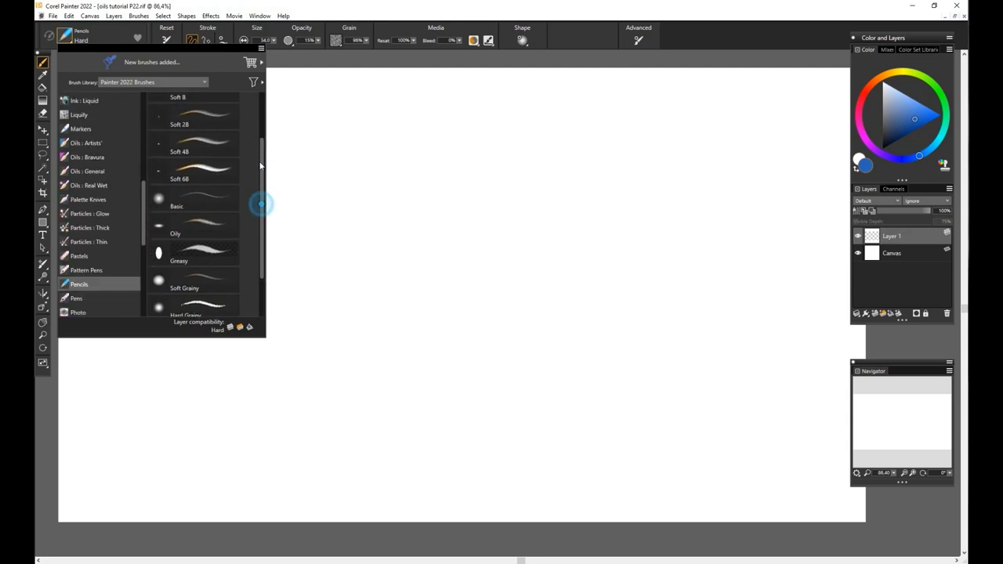
{"action": "left_click", "coordinate": [85, 143]}
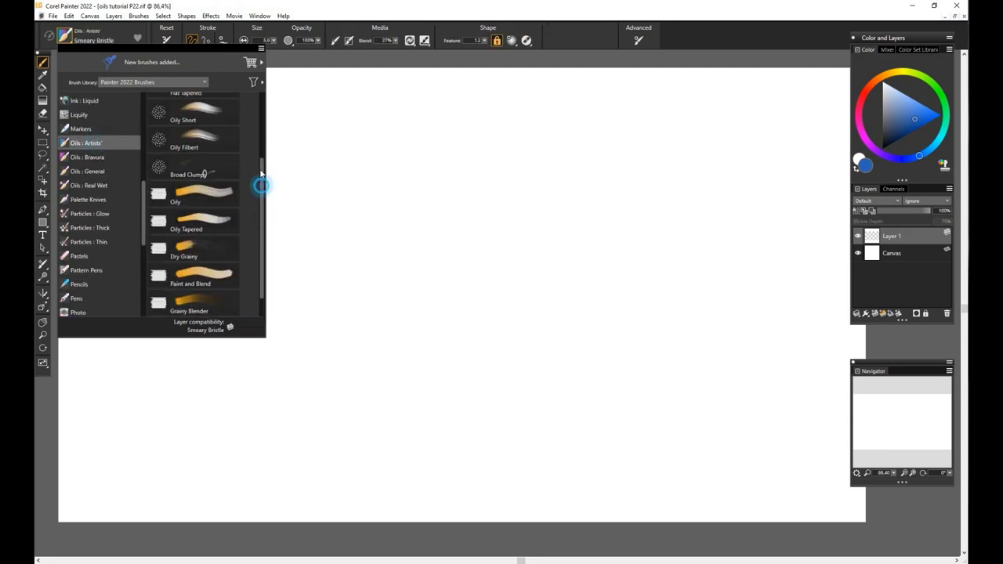
Try the Oils - Bravura, Oils - General and Oils - Real Wet categories in turn.
{"action": "scroll", "scroll_direction": "up", "scroll_amount": 3}
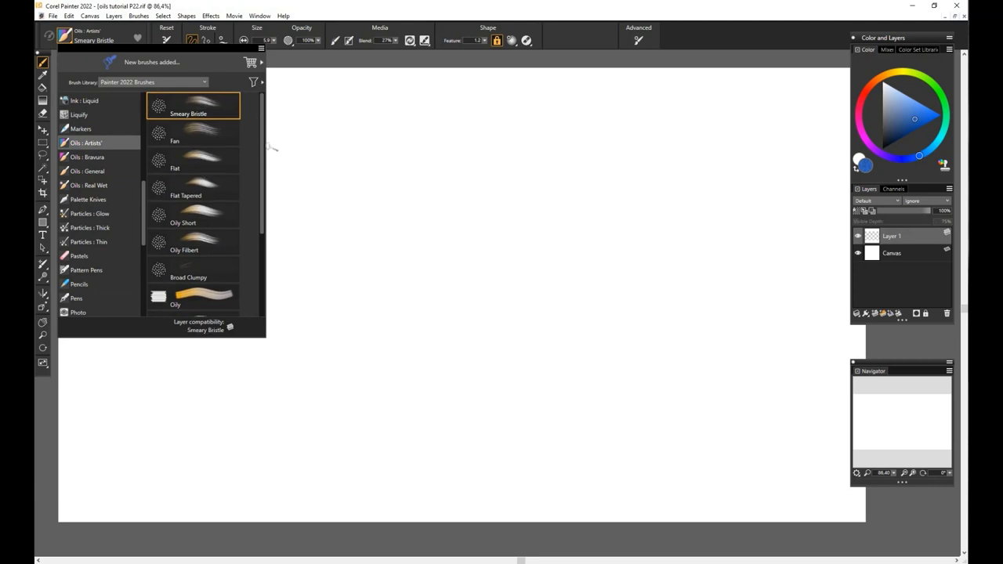
{"action": "left_click", "coordinate": [88, 156]}
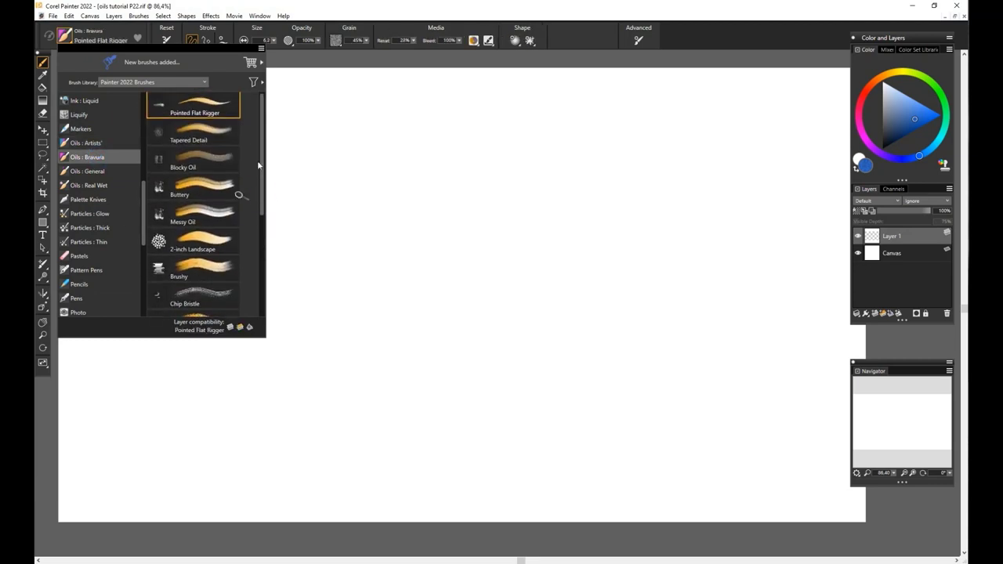
{"action": "scroll", "scroll_direction": "down", "scroll_amount": 3}
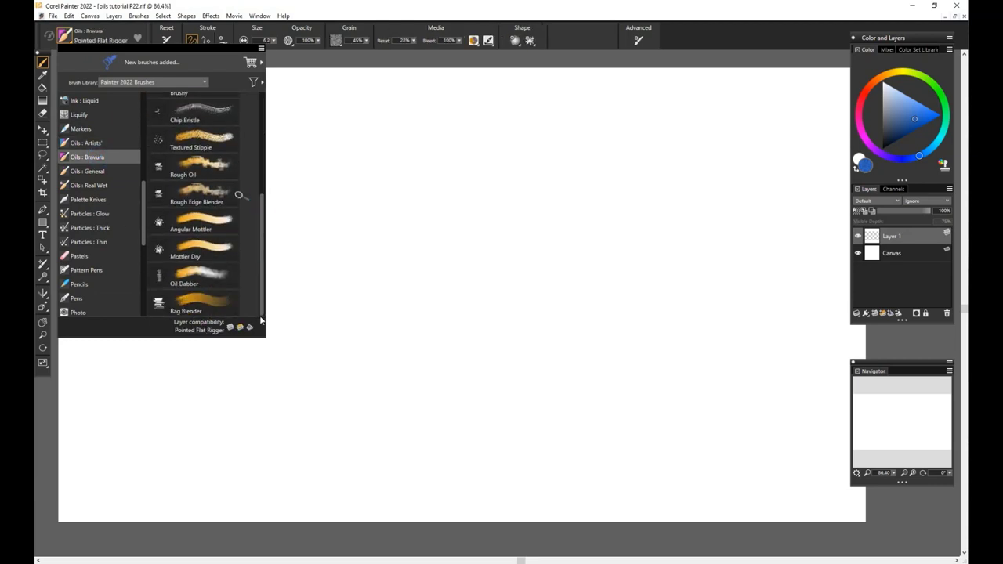
{"action": "left_click", "coordinate": [88, 171]}
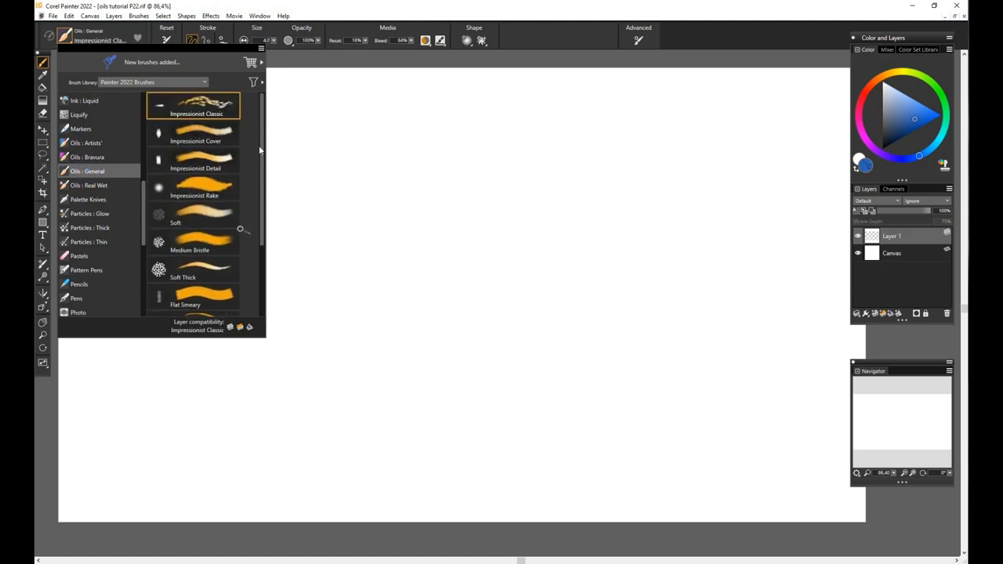
{"action": "left_click", "coordinate": [89, 184]}
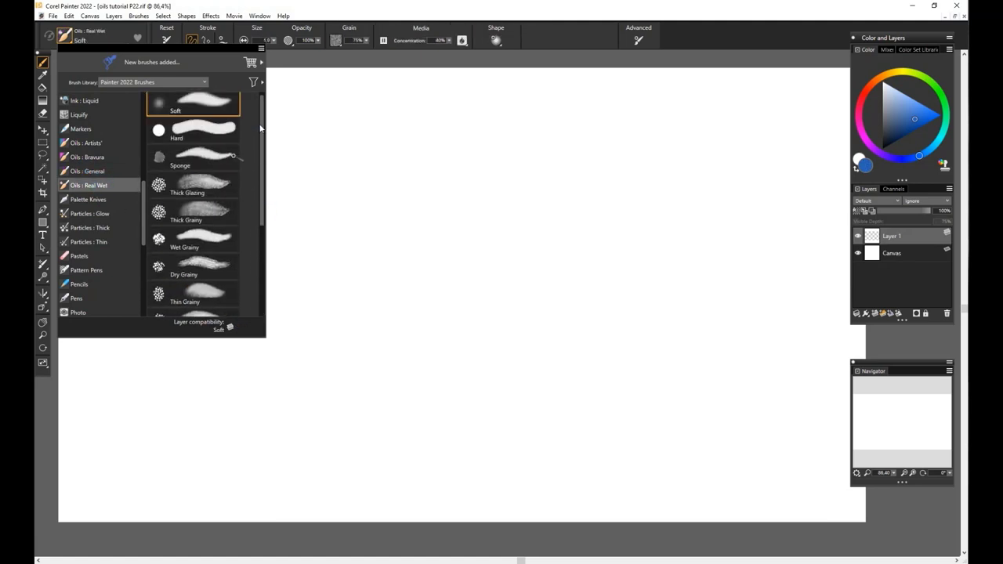
{"action": "scroll", "scroll_direction": "down", "scroll_amount": 3}
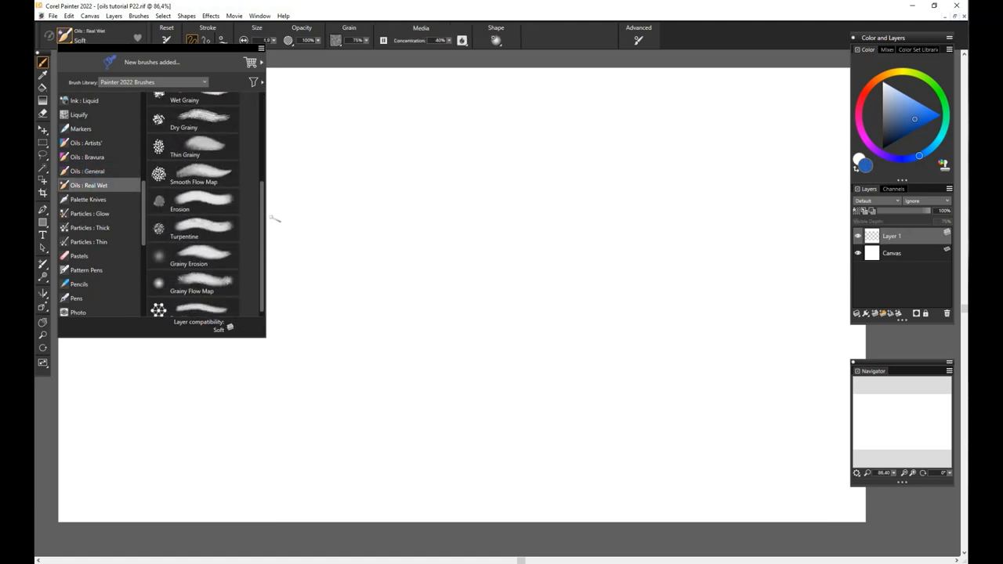
{"action": "scroll", "scroll_direction": "down", "scroll_amount": 3}
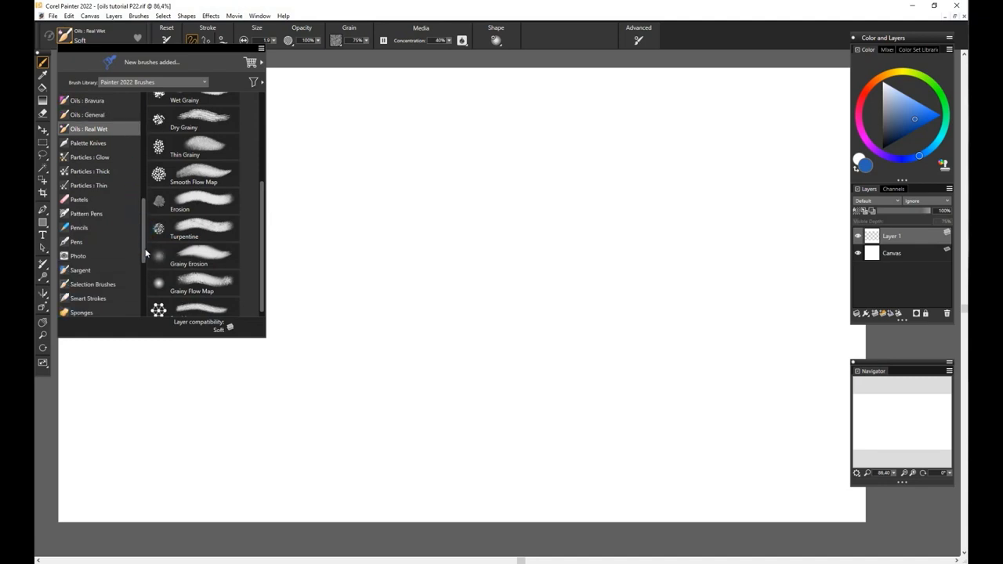
{"action": "scroll", "scroll_direction": "down", "scroll_amount": 3}
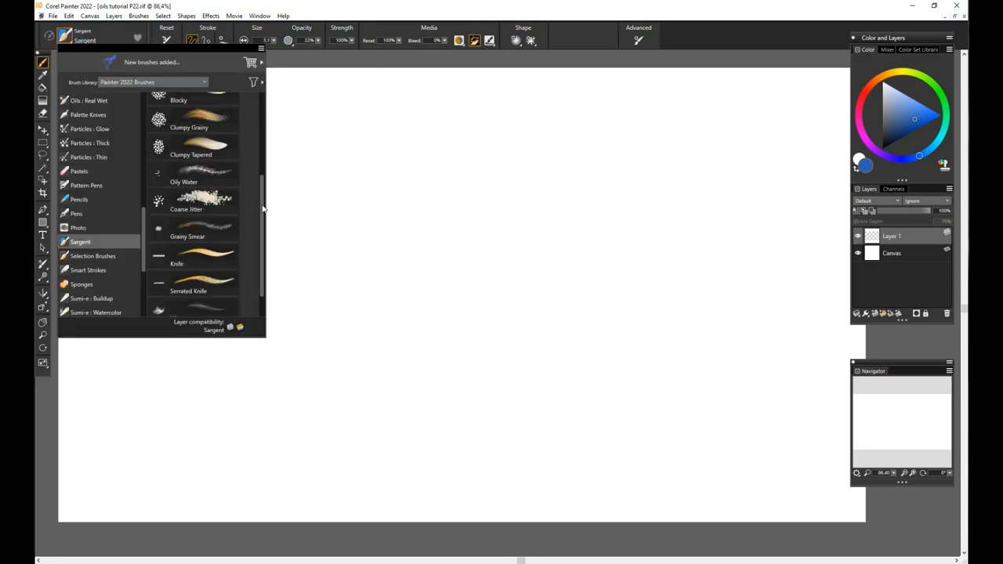
{"action": "scroll", "scroll_direction": "up", "scroll_amount": 3}
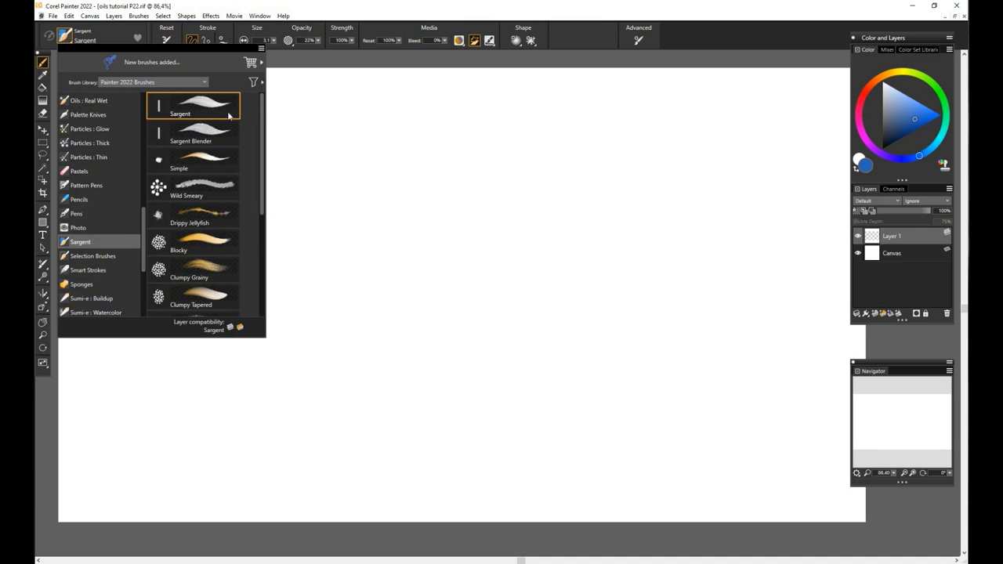
{"action": "scroll", "scroll_direction": "down", "scroll_amount": 3}
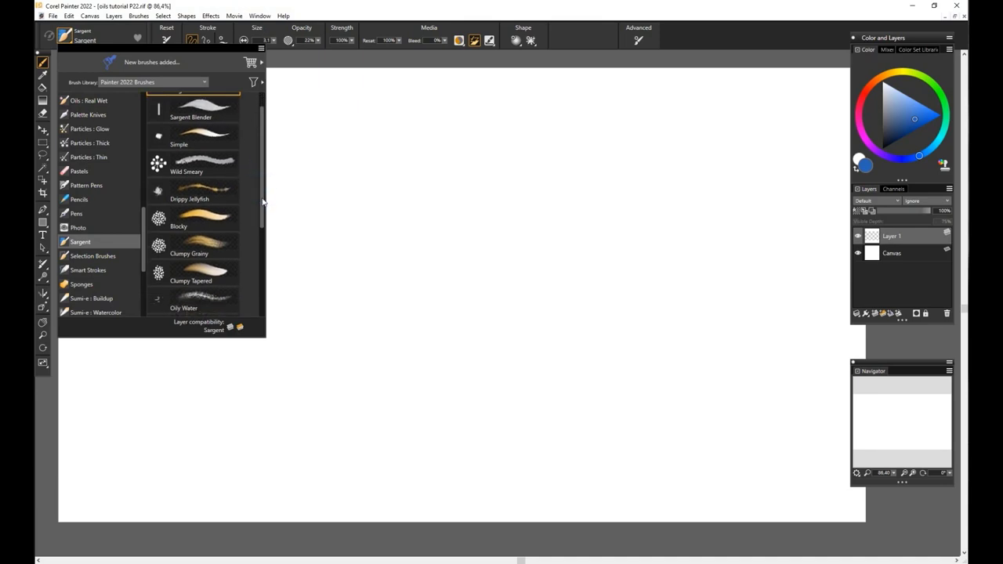
{"action": "scroll", "scroll_direction": "down", "scroll_amount": 3}
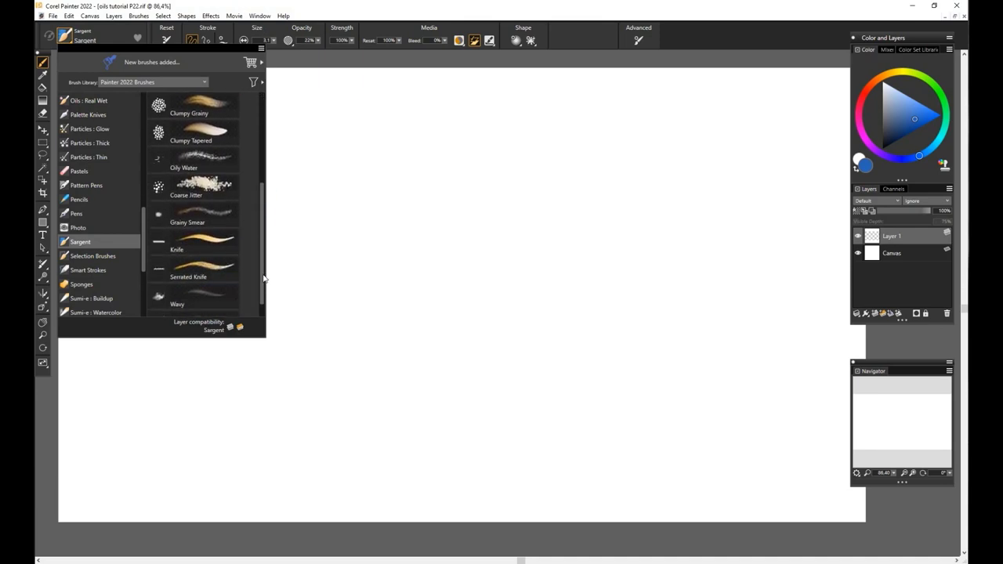
{"action": "scroll", "scroll_direction": "down", "scroll_amount": 3}
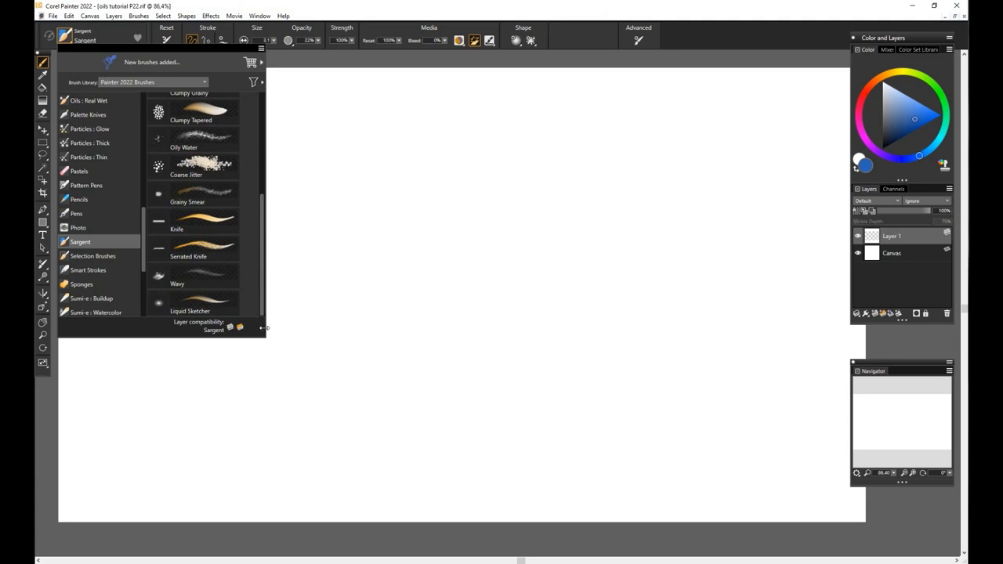
{"action": "mouse_move", "coordinate": [263, 332]}
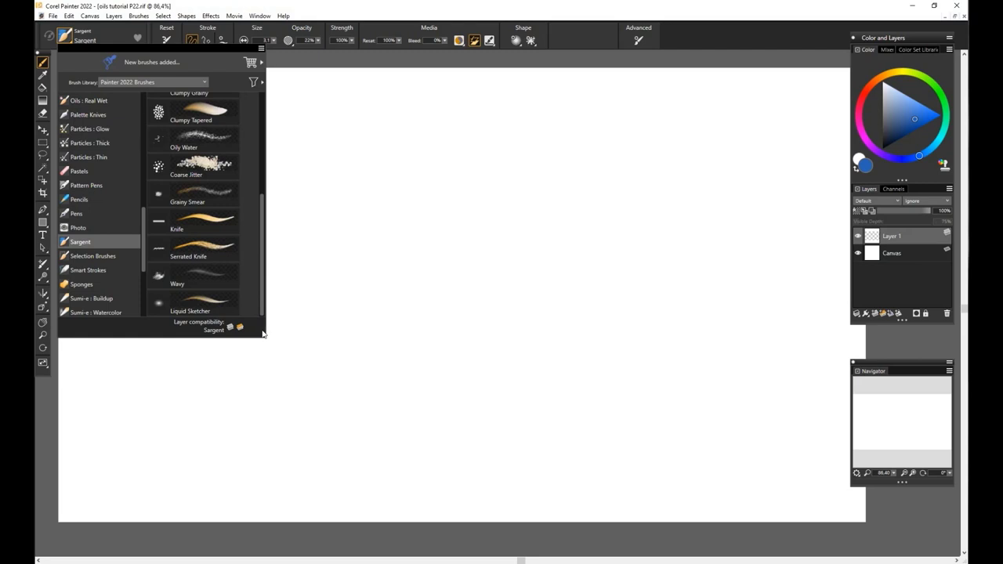
{"action": "mouse_move", "coordinate": [274, 332]}
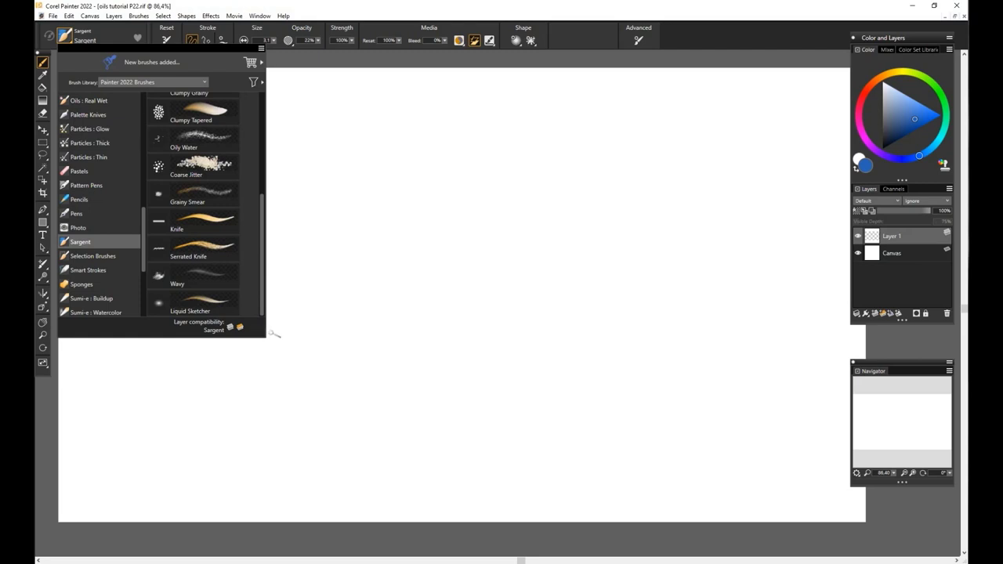
{"action": "mouse_move", "coordinate": [317, 245]}
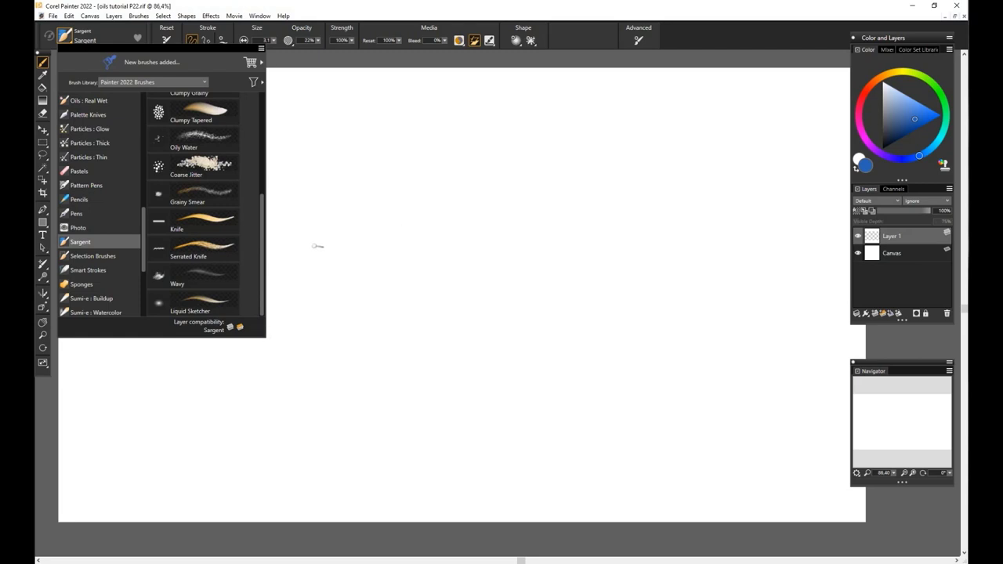
{"action": "mouse_move", "coordinate": [317, 251]}
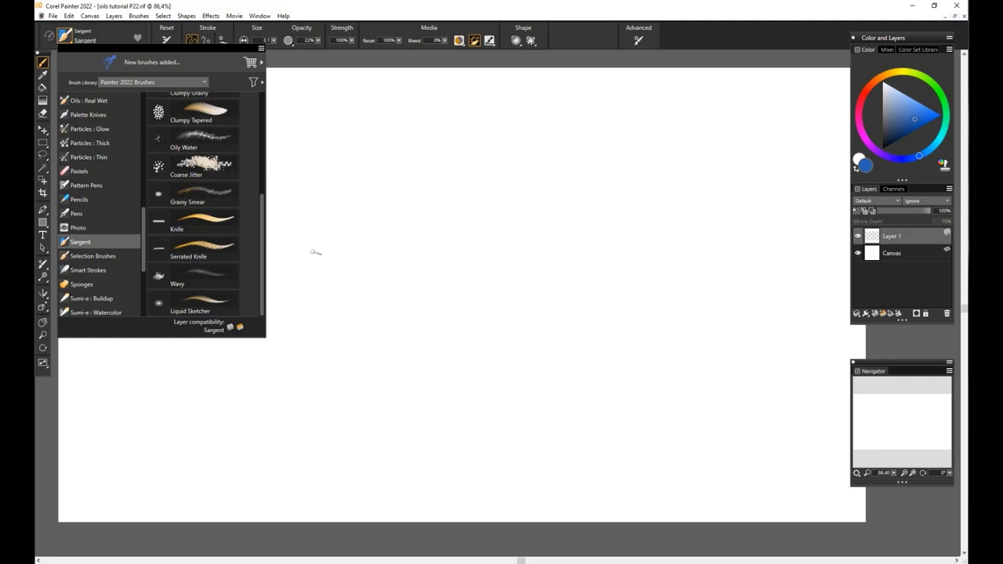
{"action": "scroll", "scroll_direction": "up", "scroll_amount": 3}
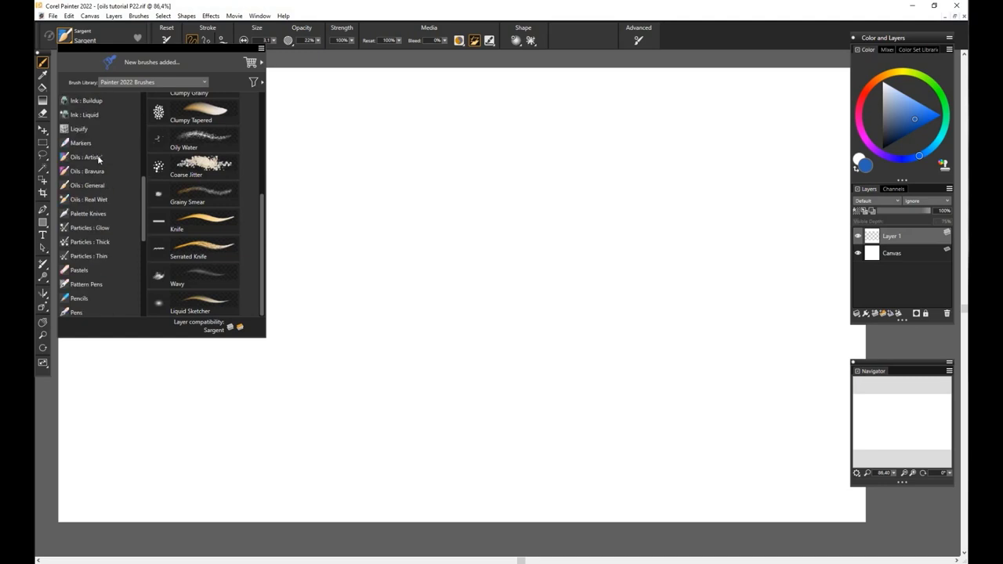
Switch back to the artists' oils, pick another variant, and rename the test-stroke layer.
{"action": "left_click", "coordinate": [84, 157]}
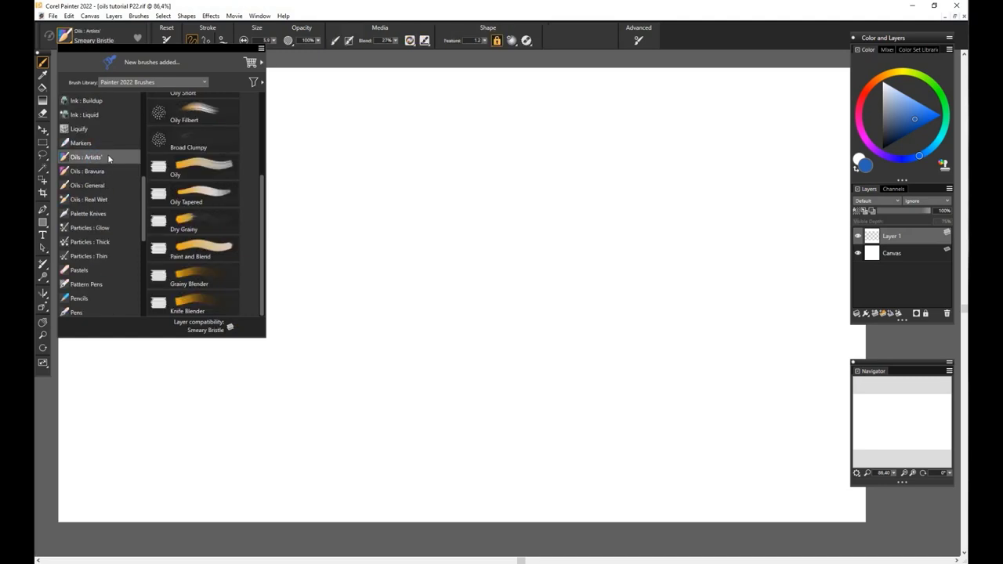
{"action": "scroll", "scroll_direction": "up", "scroll_amount": 3}
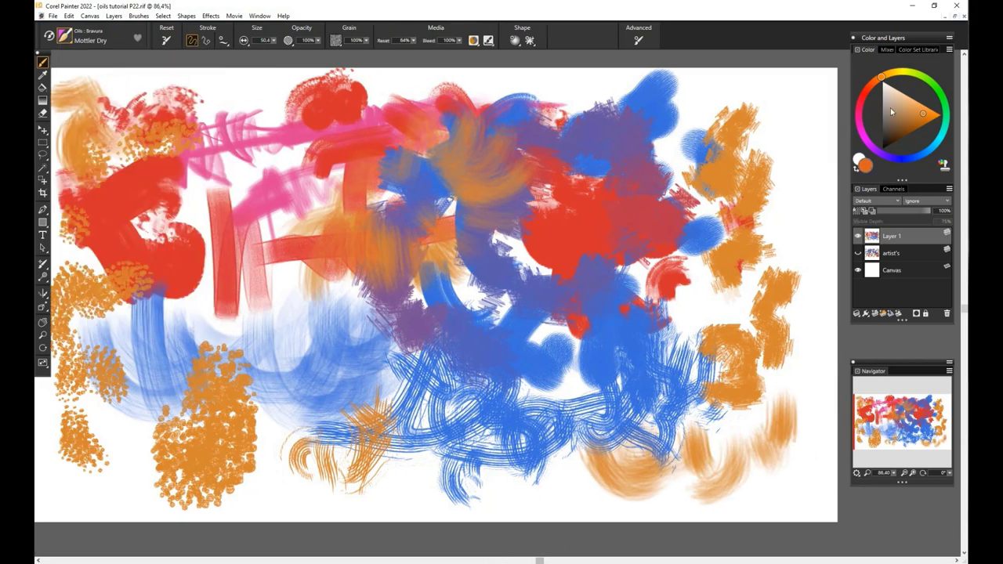
{"action": "left_click", "coordinate": [62, 35]}
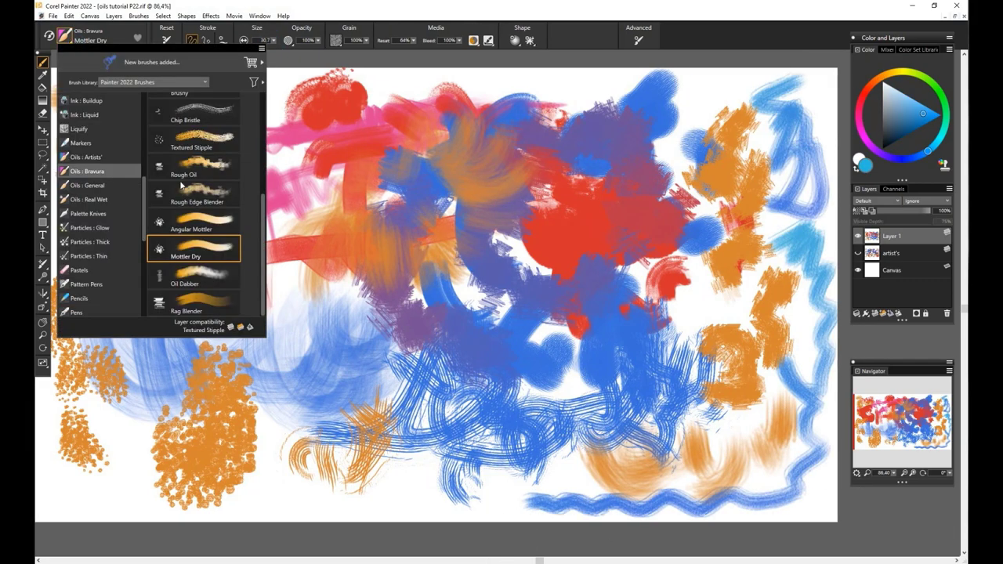
{"action": "left_click", "coordinate": [185, 279]}
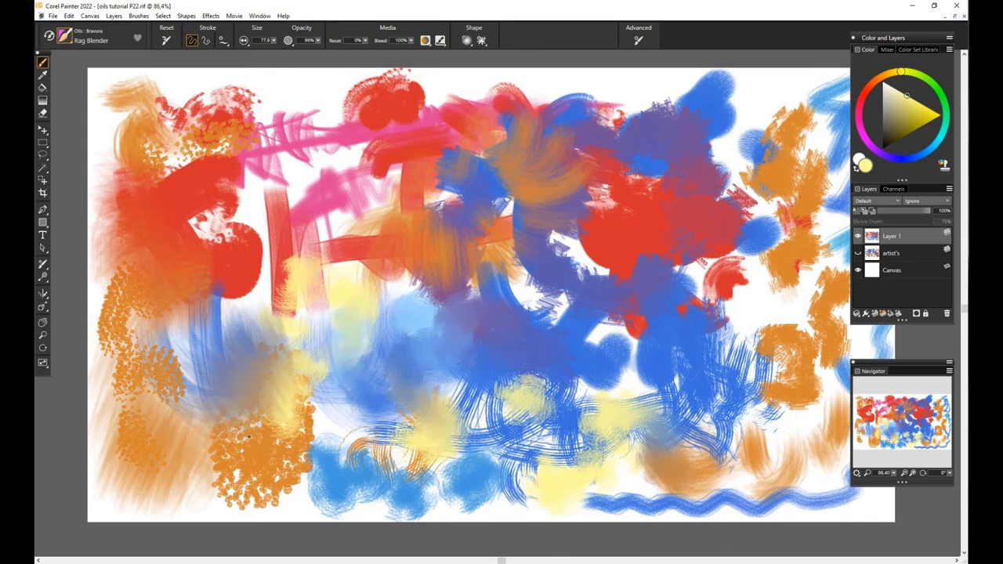
{"action": "double_click", "coordinate": [891, 235]}
{"action": "type", "text": "bravura"}
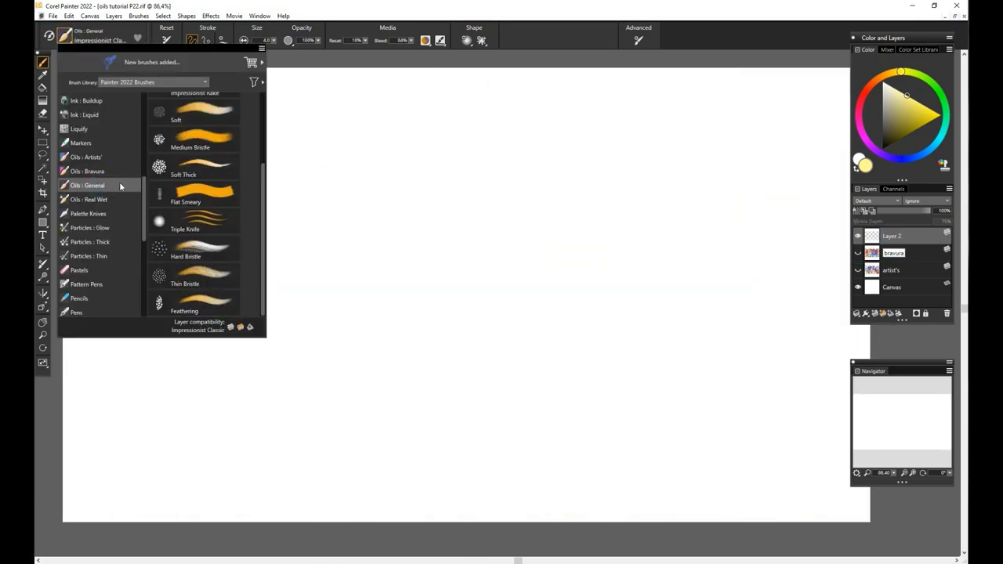
Paint blended orange and pink strokes, then raked strokes over the pink area.
{"action": "scroll", "scroll_direction": "up", "scroll_amount": 3}
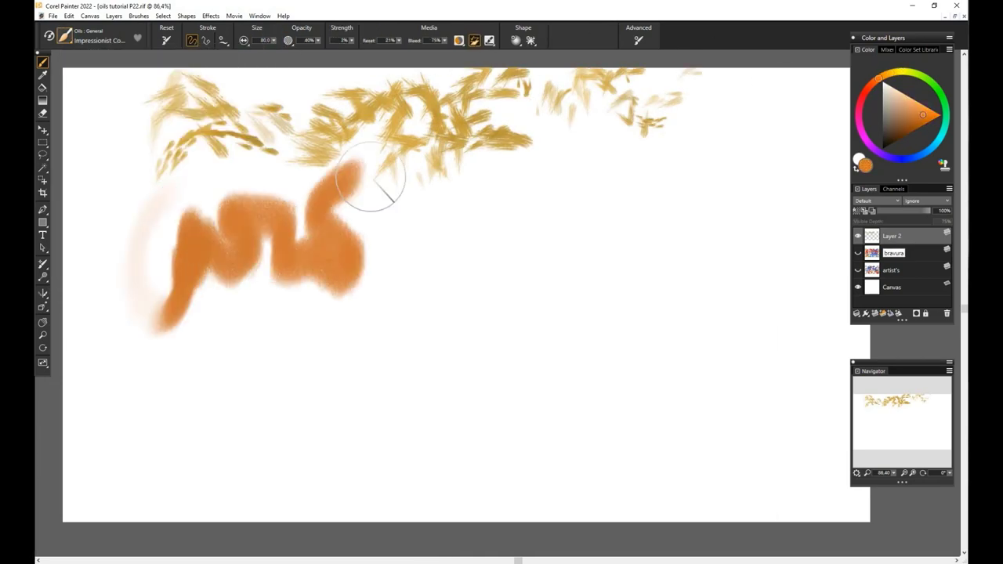
{"action": "left_click_drag", "start_coordinate": [361, 180], "coordinate": [447, 212]}
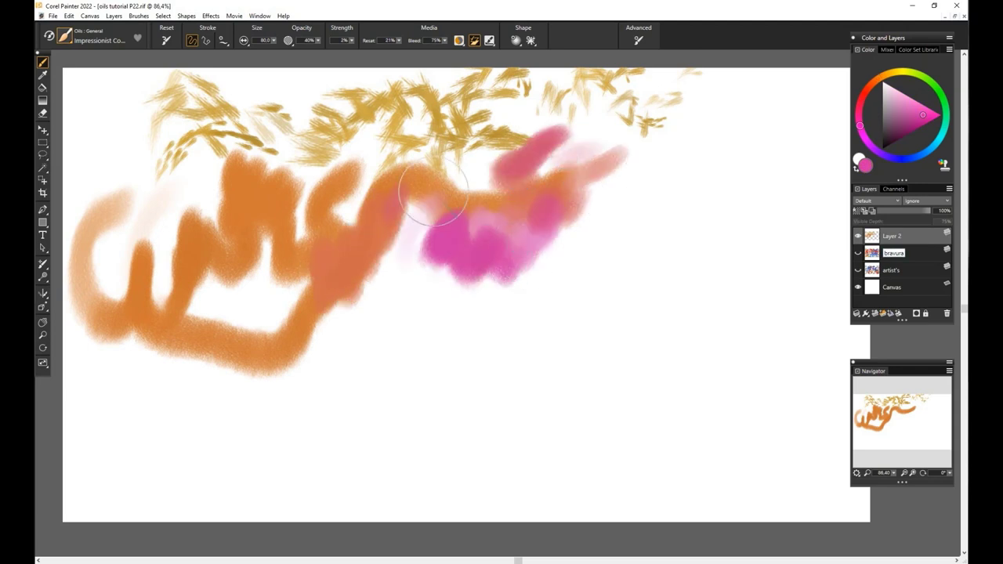
{"action": "left_click_drag", "start_coordinate": [431, 204], "coordinate": [379, 316]}
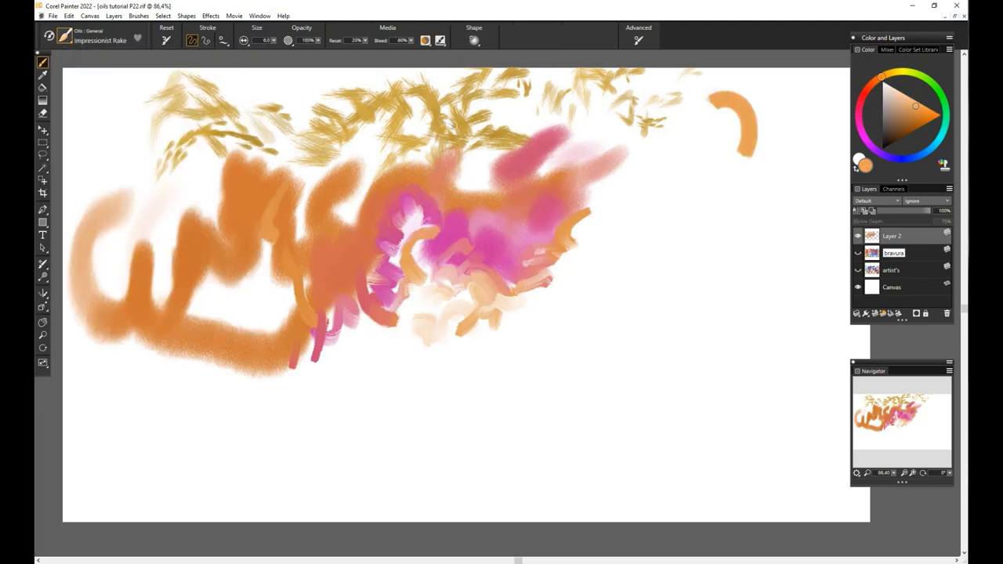
Try the Soft and Feathering general oil variants for more test strokes.
{"action": "left_click", "coordinate": [101, 40]}
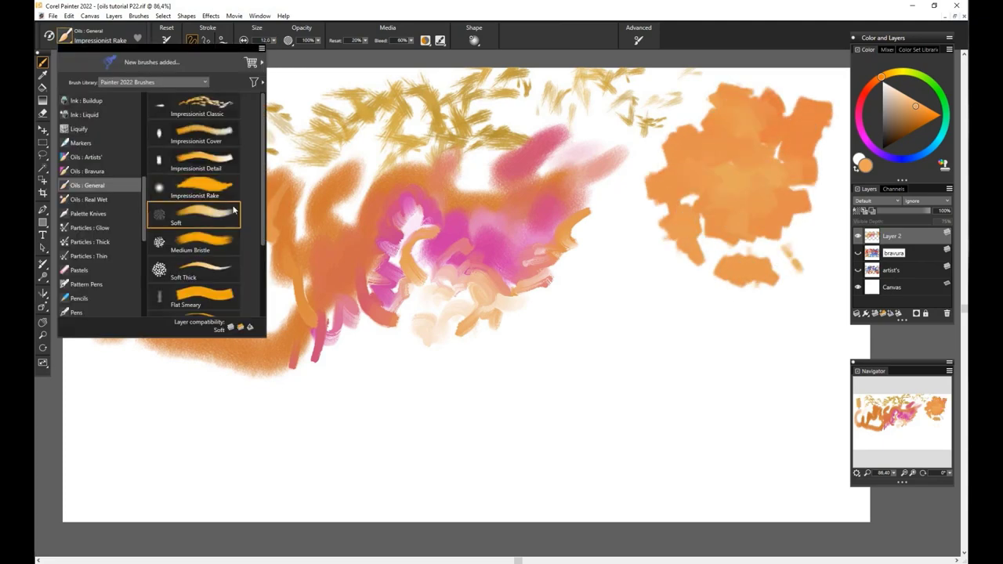
{"action": "left_click", "coordinate": [190, 245]}
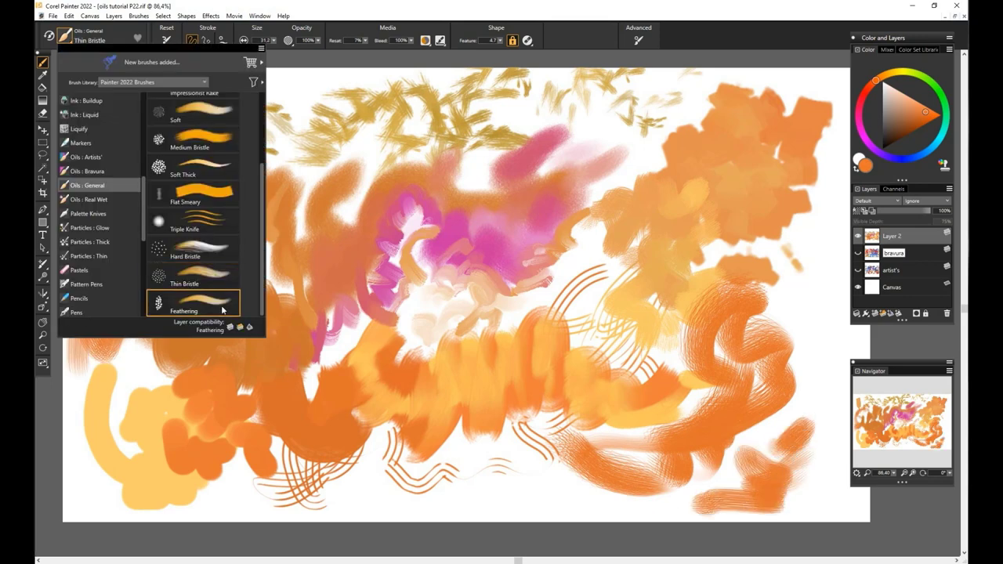
{"action": "left_click", "coordinate": [183, 306]}
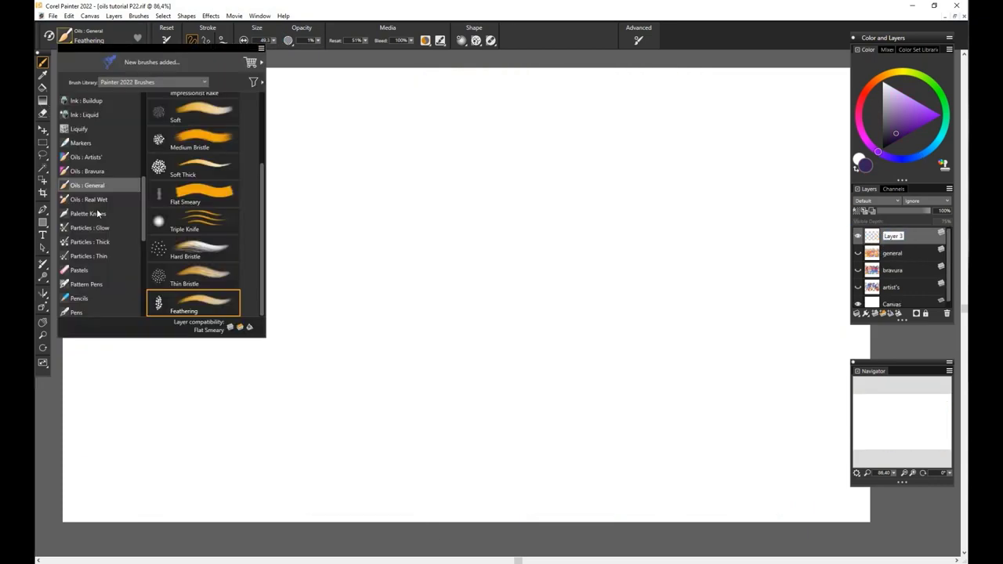
Switch to the real wet oils and try Thick Grainy, Smooth Flow Map and Erosion variants.
{"action": "left_click", "coordinate": [88, 199]}
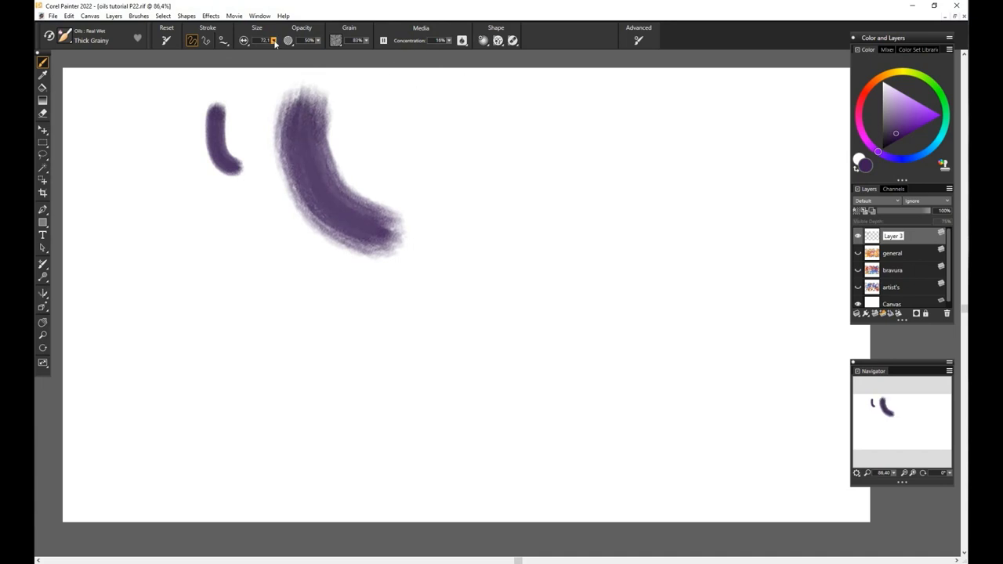
{"action": "left_click", "coordinate": [66, 39]}
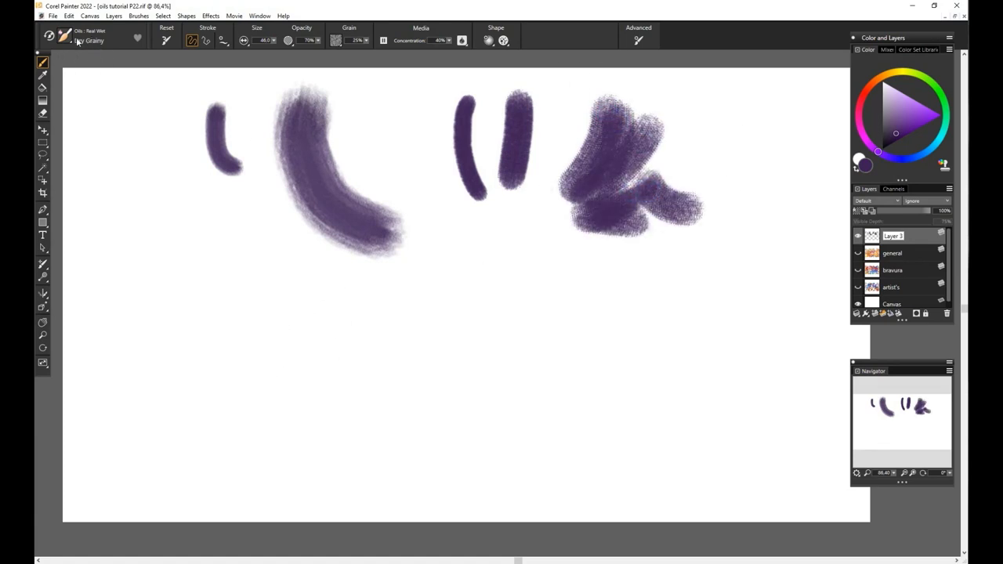
{"action": "left_click", "coordinate": [279, 40]}
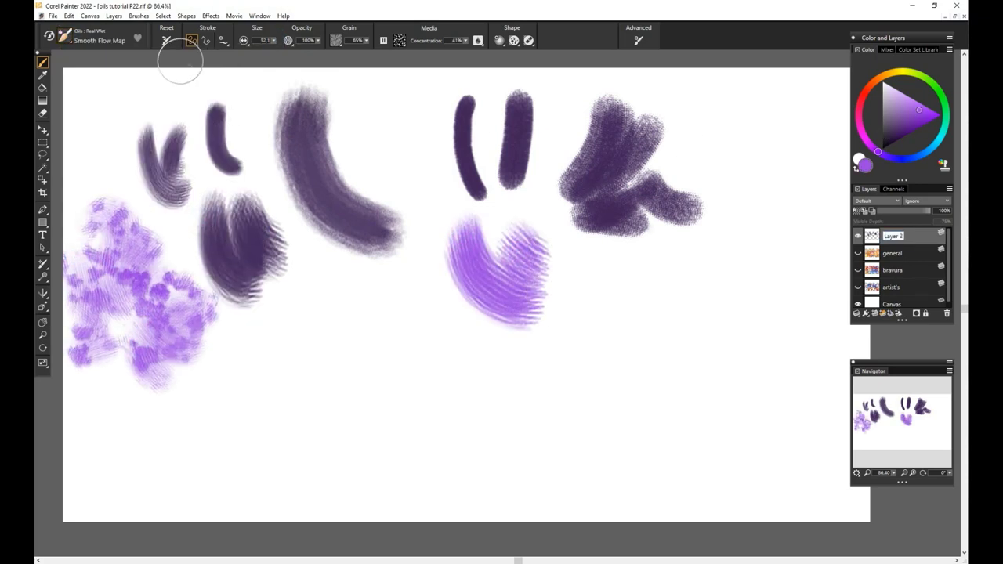
{"action": "left_click", "coordinate": [65, 38]}
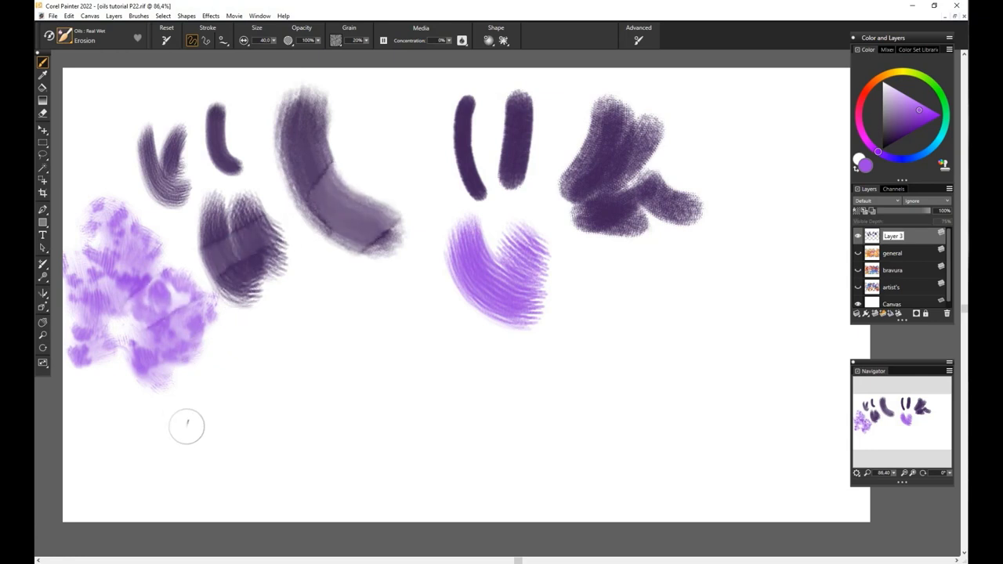
{"action": "mouse_move", "coordinate": [579, 140]}
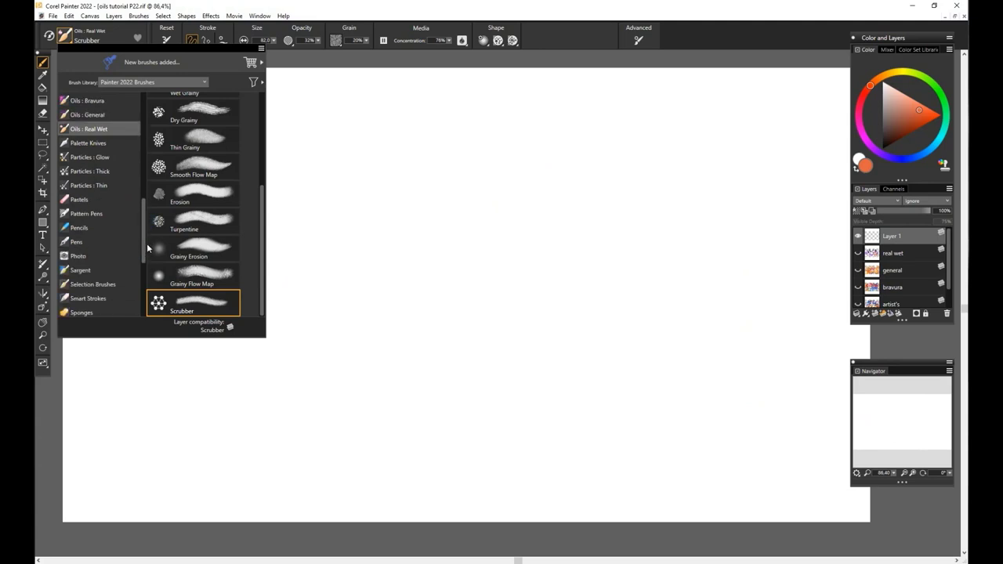
Choose the Sargent category and try Clumpy Grainy and Serrated Knife variants.
{"action": "scroll", "scroll_direction": "down", "scroll_amount": 3}
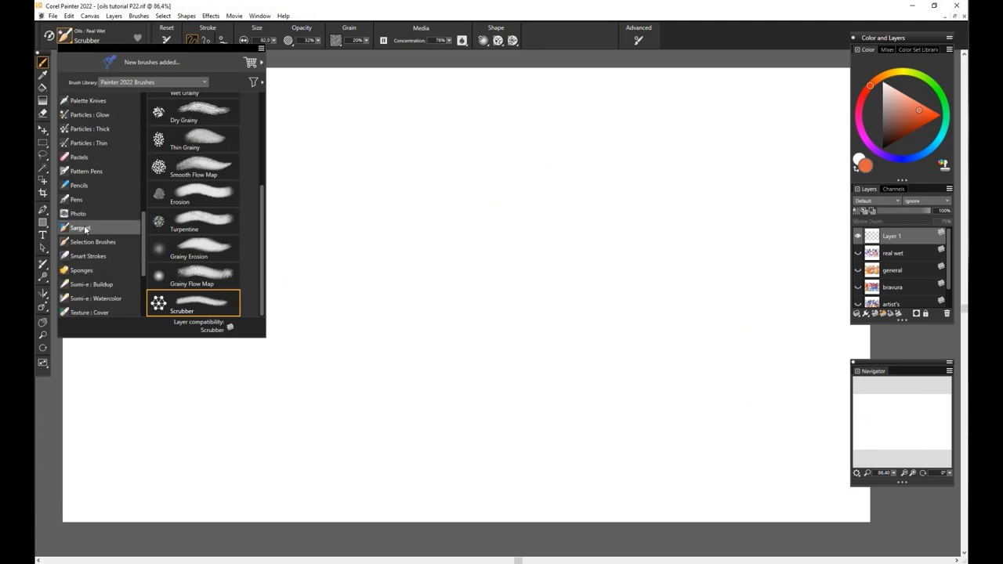
{"action": "left_click", "coordinate": [79, 227]}
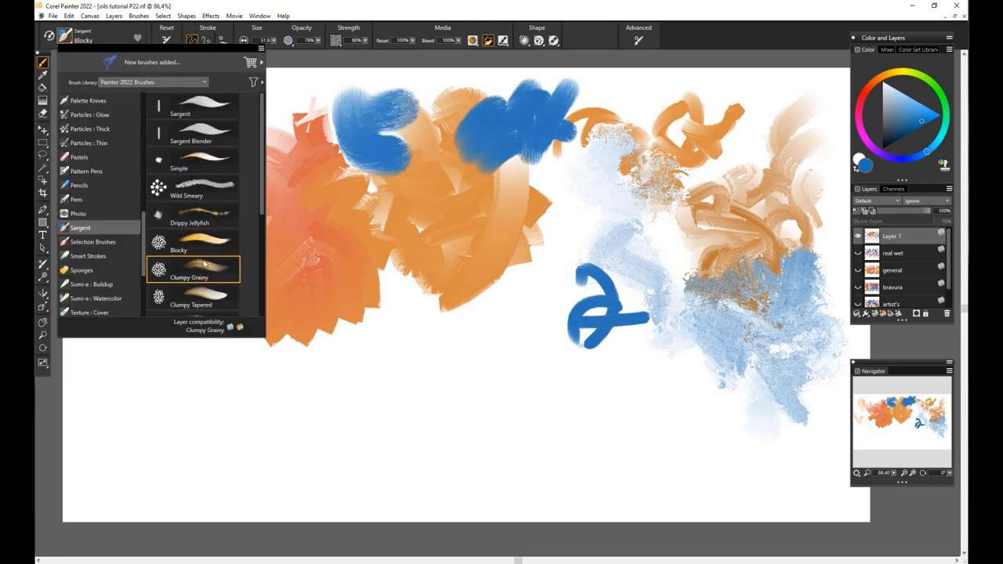
{"action": "left_click", "coordinate": [190, 270]}
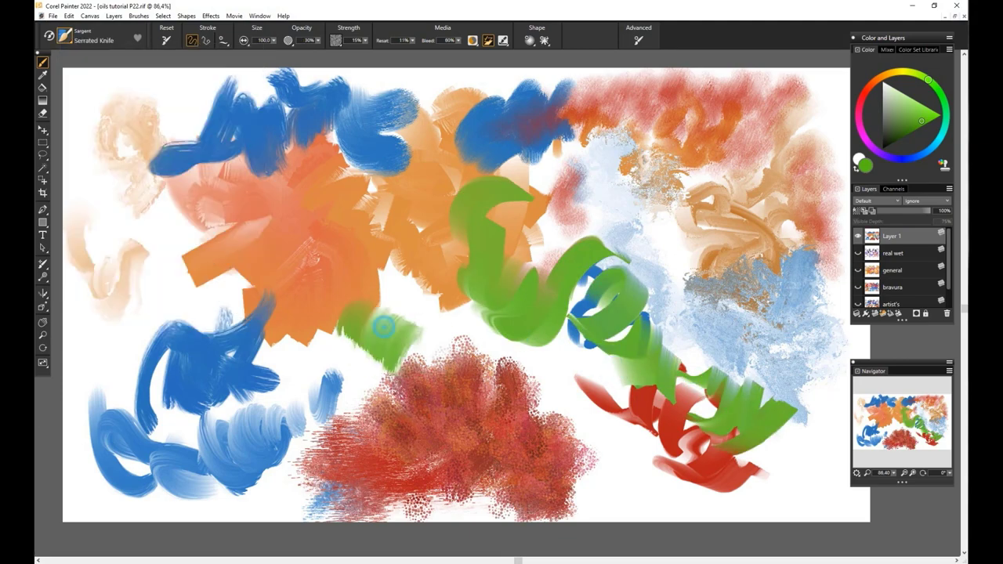
{"action": "left_click", "coordinate": [64, 38]}
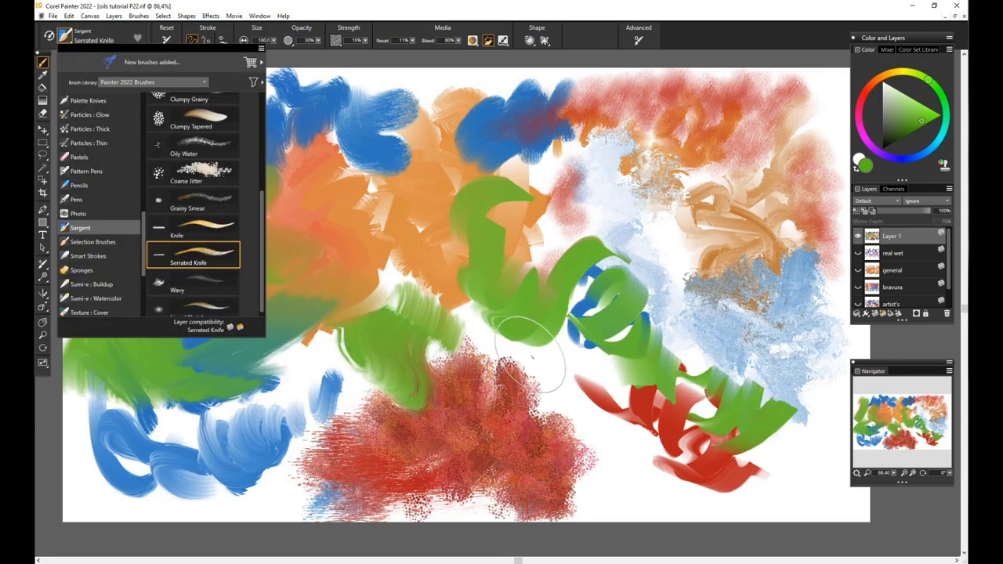
{"action": "left_click", "coordinate": [177, 288]}
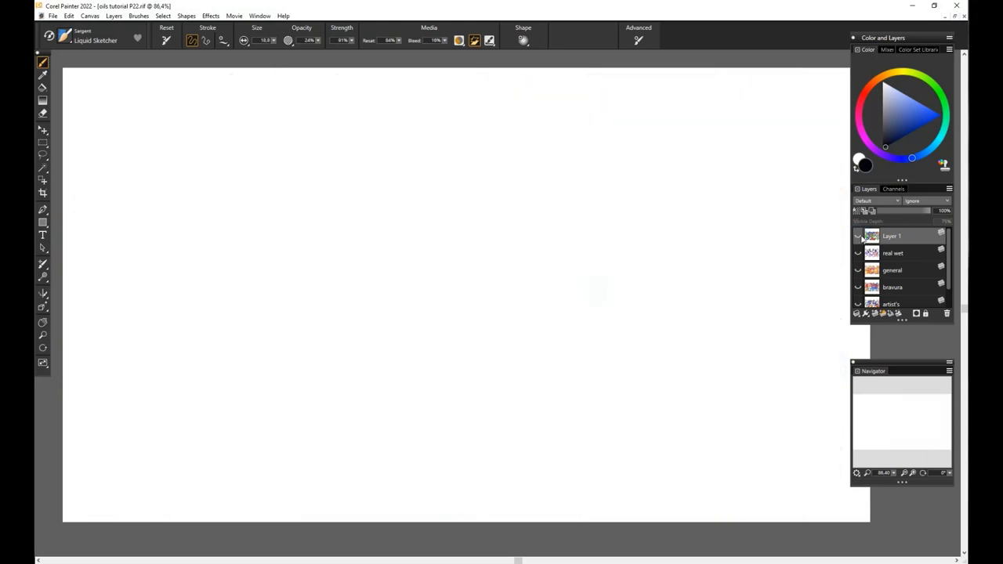
Rename the Sargent test layer, then adjust the Oily Filbert brush opacity for new strokes.
{"action": "double_click", "coordinate": [891, 235]}
{"action": "type", "text": "sargent"}
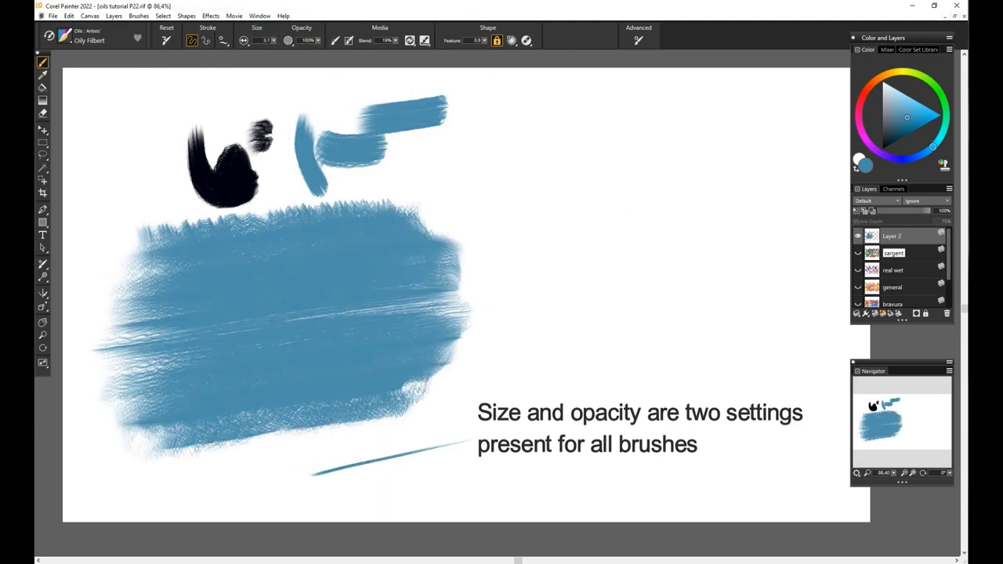
{"action": "left_click", "coordinate": [257, 40]}
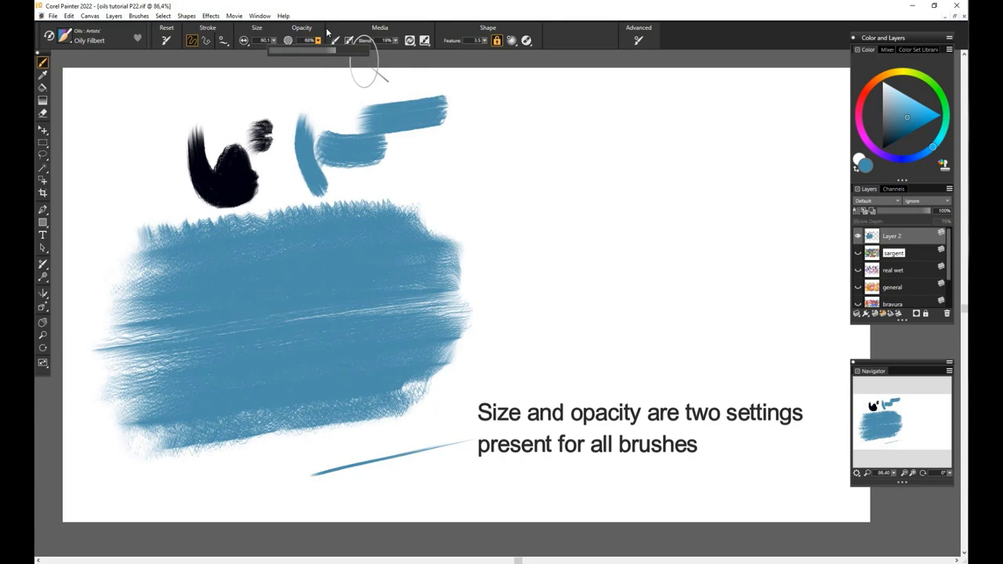
{"action": "left_click_drag", "start_coordinate": [533, 126], "coordinate": [776, 149]}
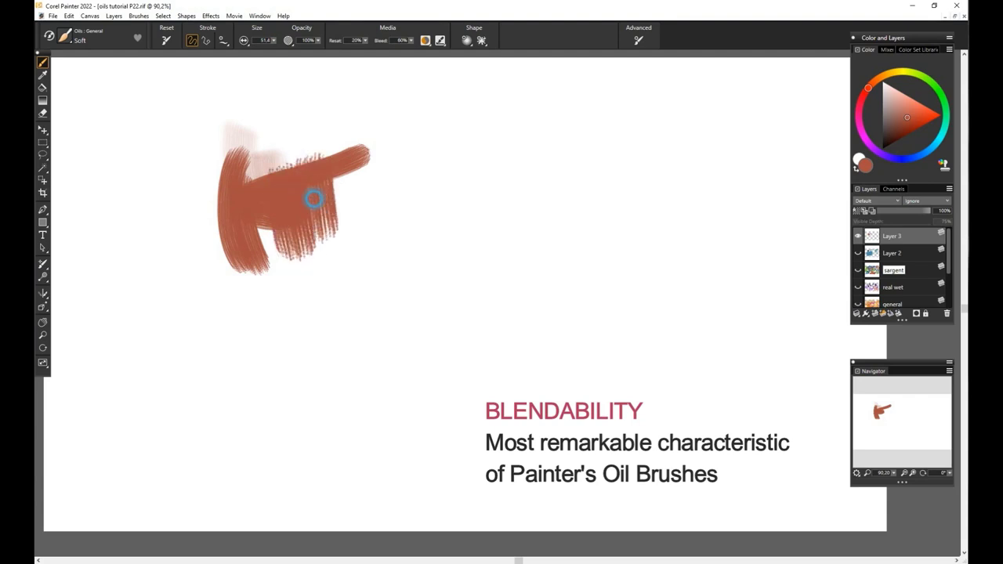
Paint a rust-red oil patch and blend yellow strokes into it.
{"action": "left_click_drag", "start_coordinate": [314, 201], "coordinate": [368, 219]}
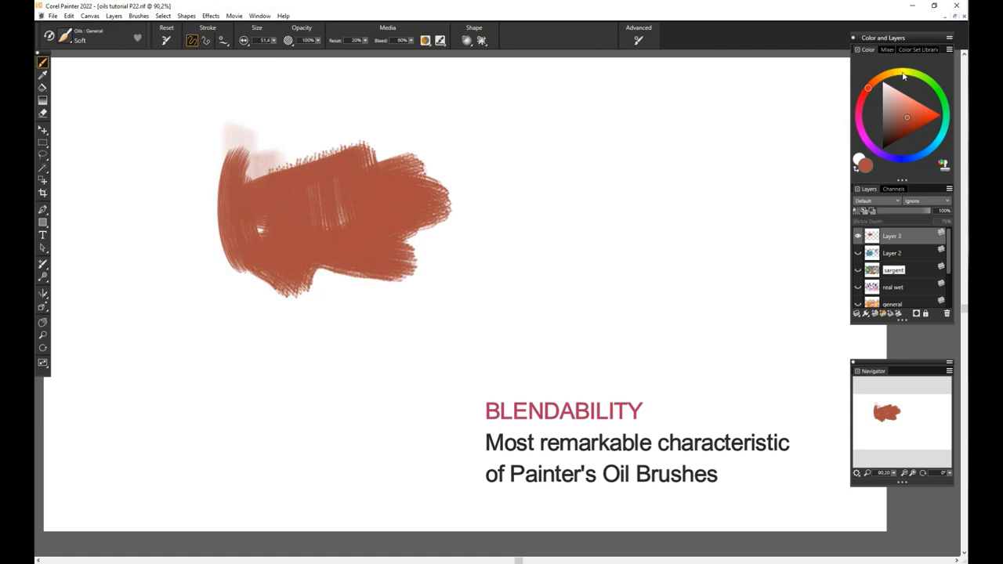
{"action": "left_click_drag", "start_coordinate": [384, 207], "coordinate": [467, 169]}
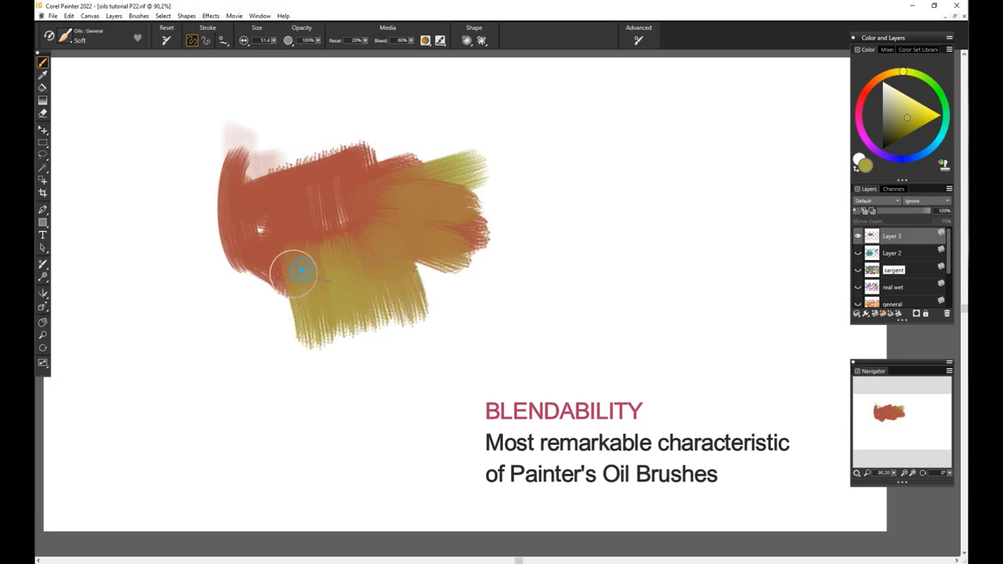
{"action": "left_click_drag", "start_coordinate": [297, 270], "coordinate": [477, 147]}
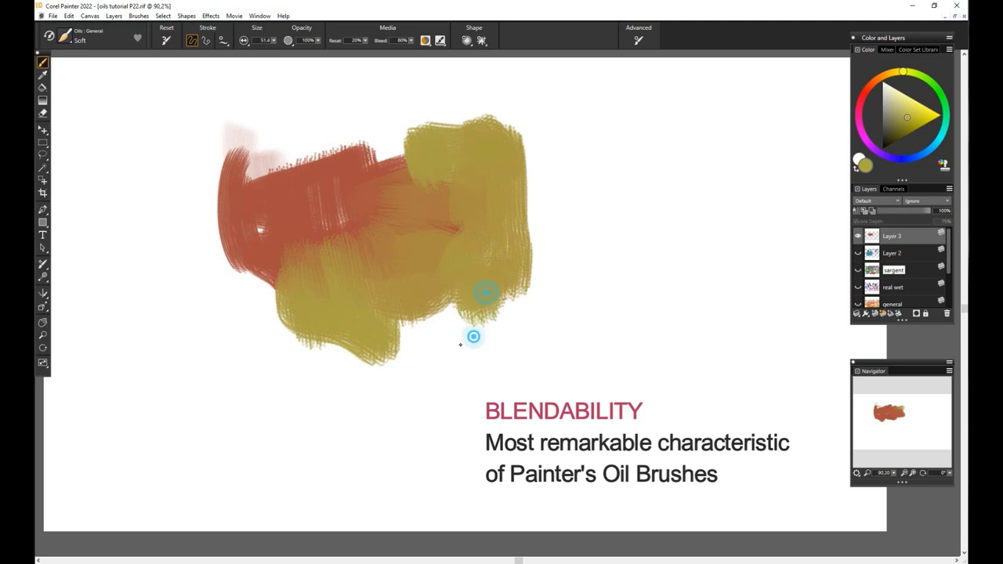
{"action": "left_click_drag", "start_coordinate": [473, 336], "coordinate": [373, 160]}
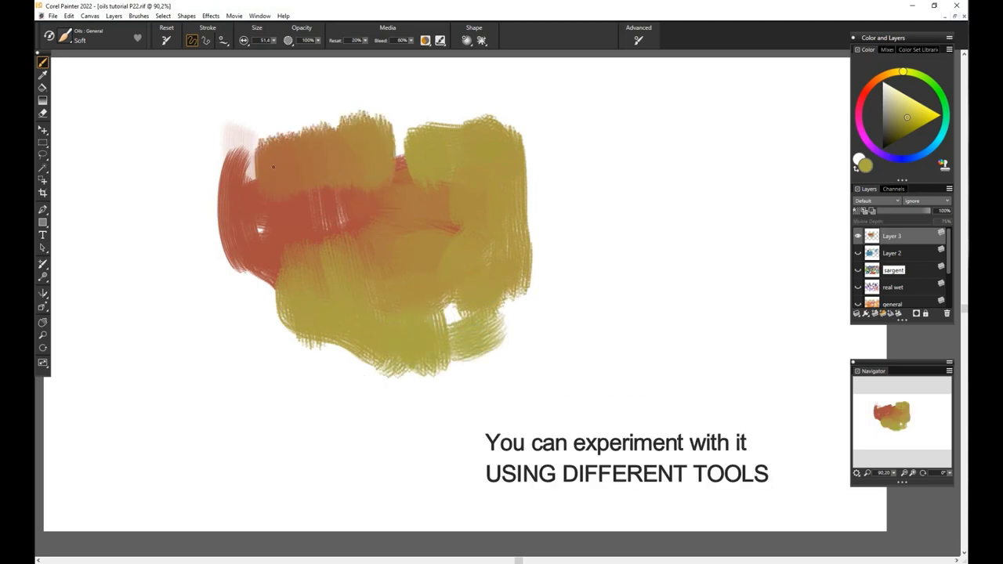
{"action": "left_click_drag", "start_coordinate": [273, 166], "coordinate": [144, 194]}
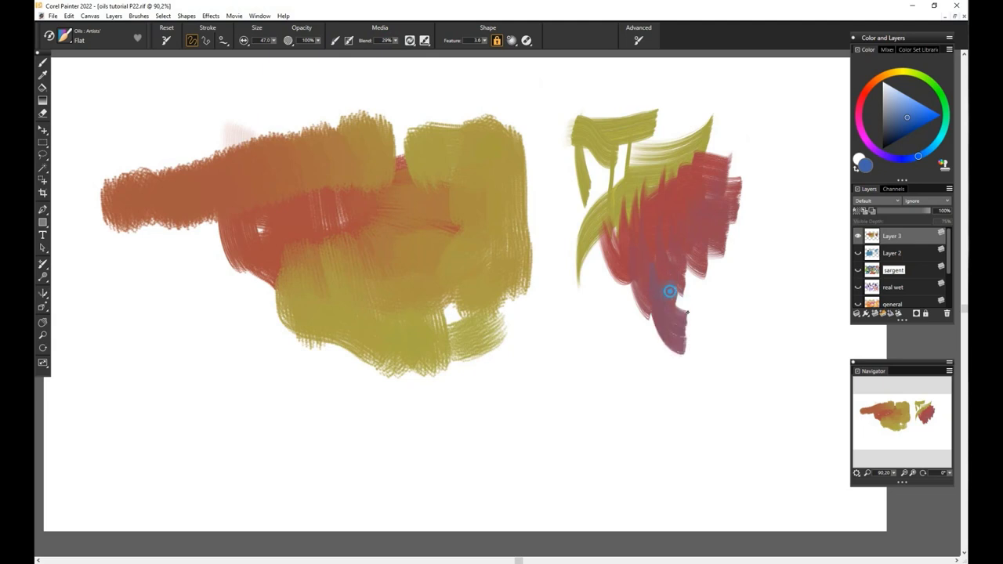
Add red and purple strokes to the right and blend blue strokes under the yellow.
{"action": "left_click_drag", "start_coordinate": [671, 290], "coordinate": [680, 279]}
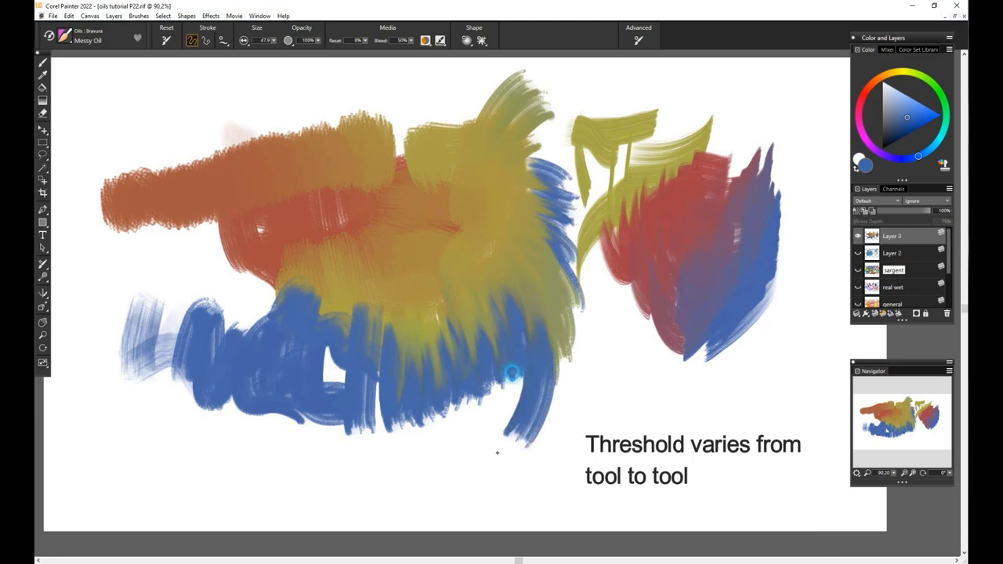
{"action": "left_click_drag", "start_coordinate": [514, 373], "coordinate": [314, 144]}
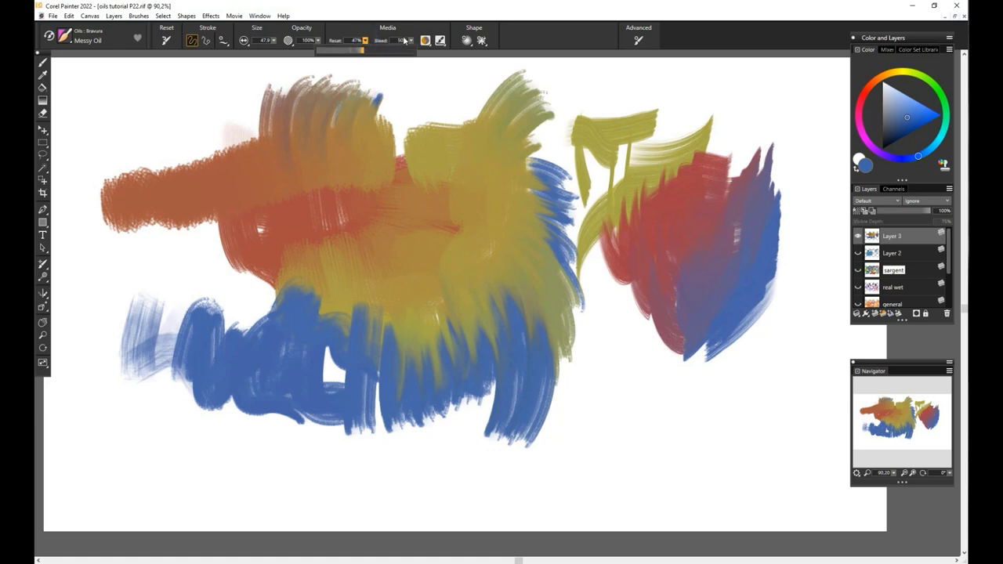
{"action": "left_click_drag", "start_coordinate": [243, 204], "coordinate": [165, 266]}
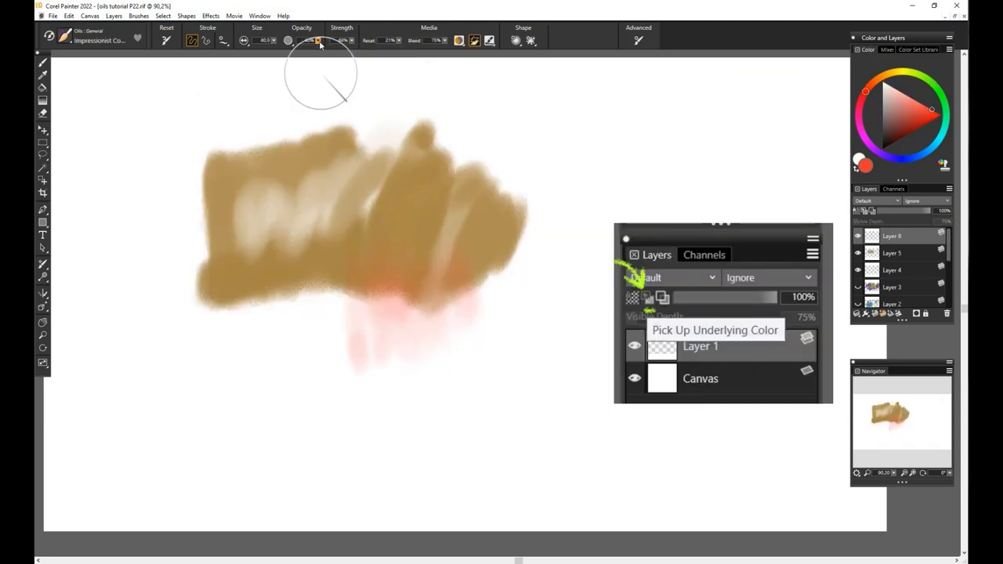
{"action": "mouse_move", "coordinate": [642, 138]}
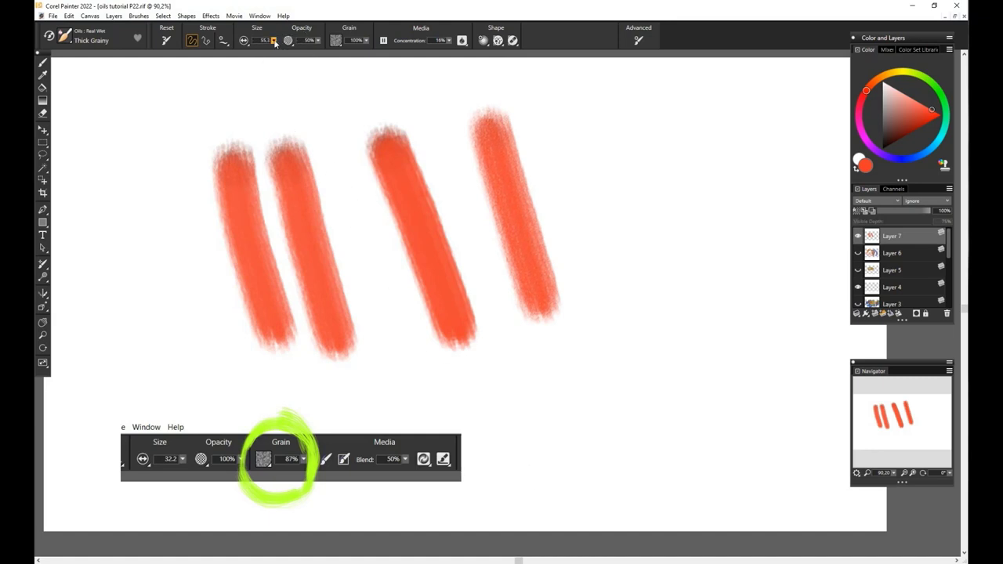
Paint a grainy red stroke, lower the Grain slider, and paint a smoother comparison stroke.
{"action": "left_click_drag", "start_coordinate": [596, 110], "coordinate": [596, 384]}
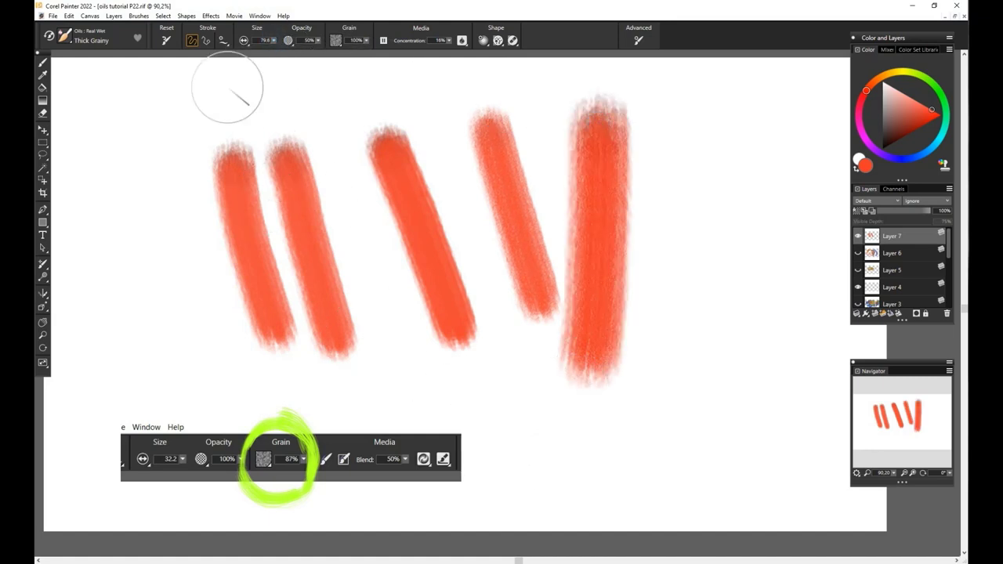
{"action": "left_click", "coordinate": [364, 41]}
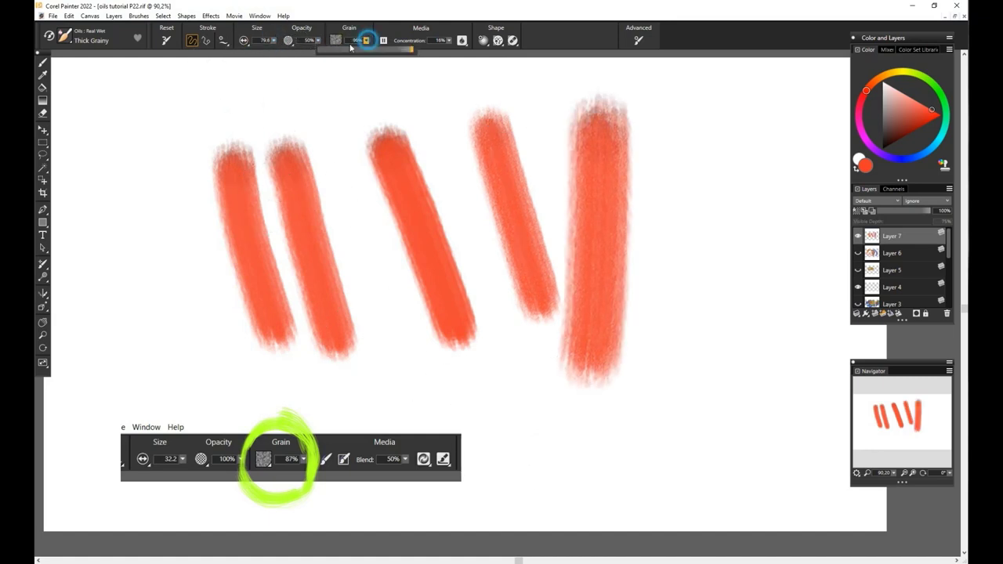
{"action": "left_click_drag", "start_coordinate": [712, 106], "coordinate": [693, 301]}
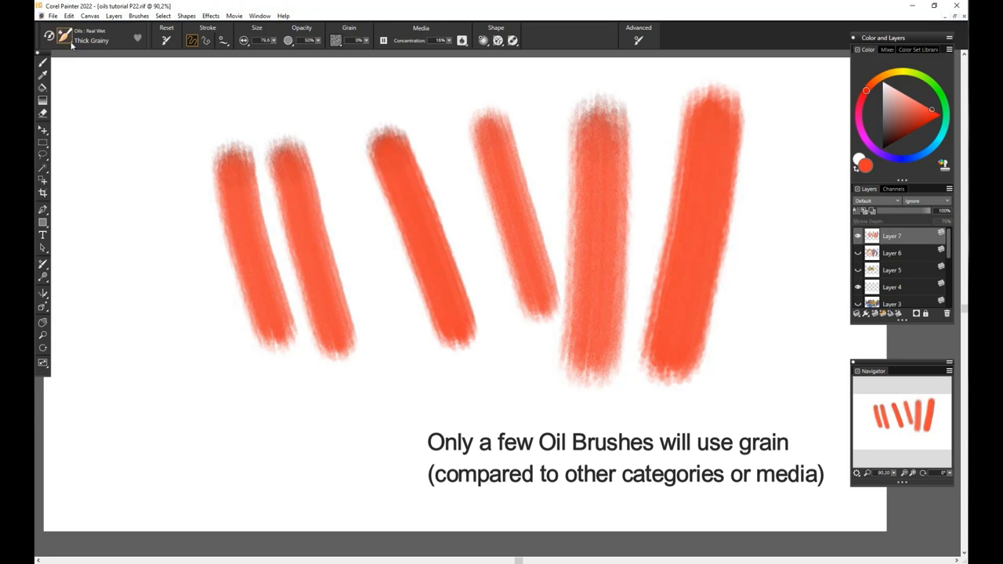
{"action": "left_click", "coordinate": [65, 38]}
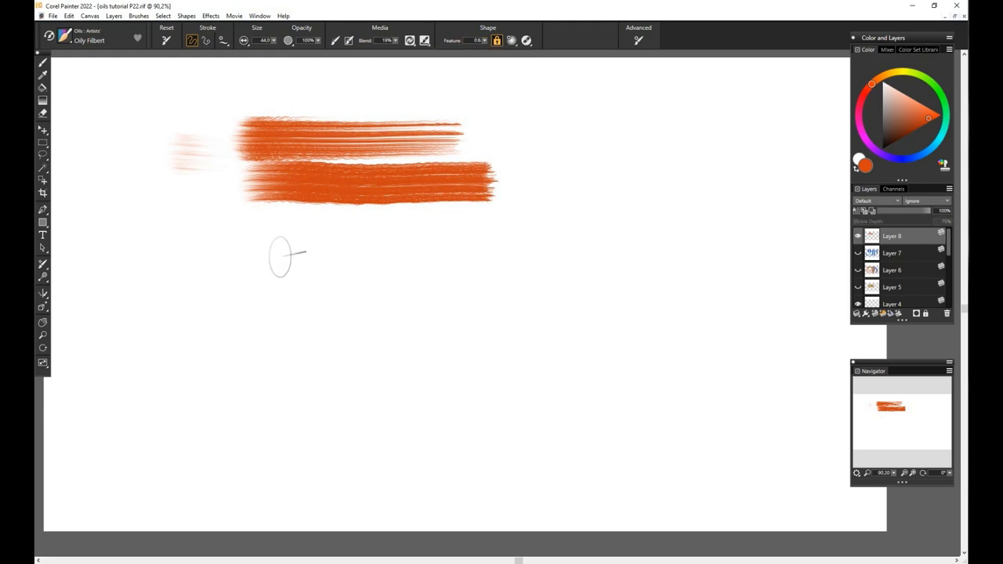
Paint a solid orange horizontal stroke and a thin streaky fading stroke below it.
{"action": "left_click_drag", "start_coordinate": [247, 249], "coordinate": [379, 249]}
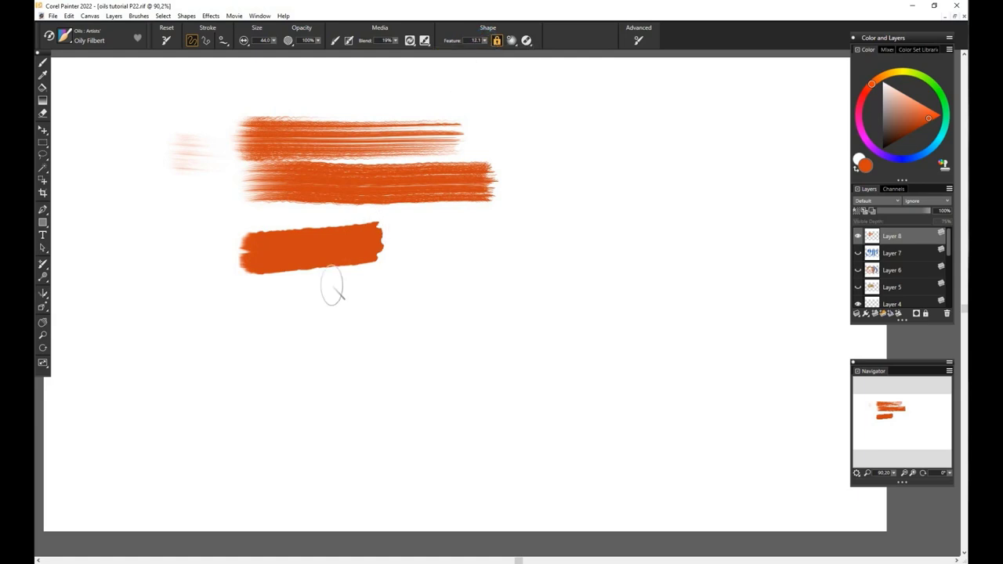
{"action": "left_click_drag", "start_coordinate": [258, 333], "coordinate": [408, 324]}
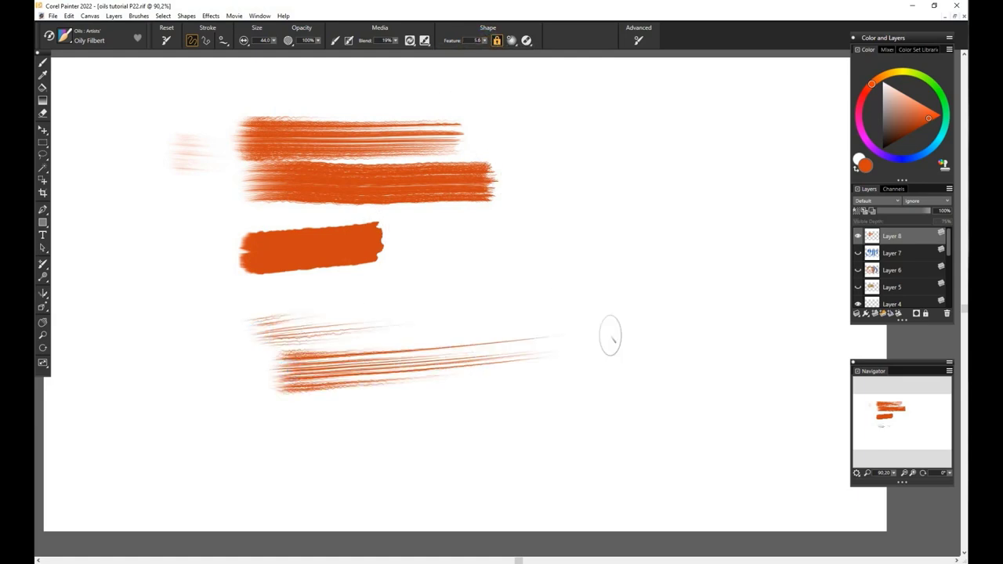
{"action": "mouse_move", "coordinate": [682, 203]}
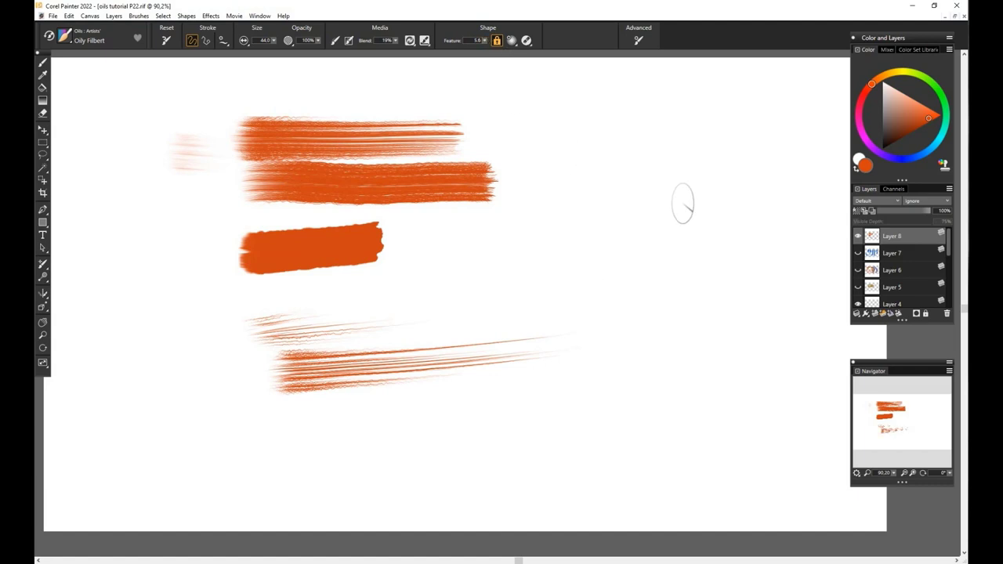
{"action": "mouse_move", "coordinate": [686, 289]}
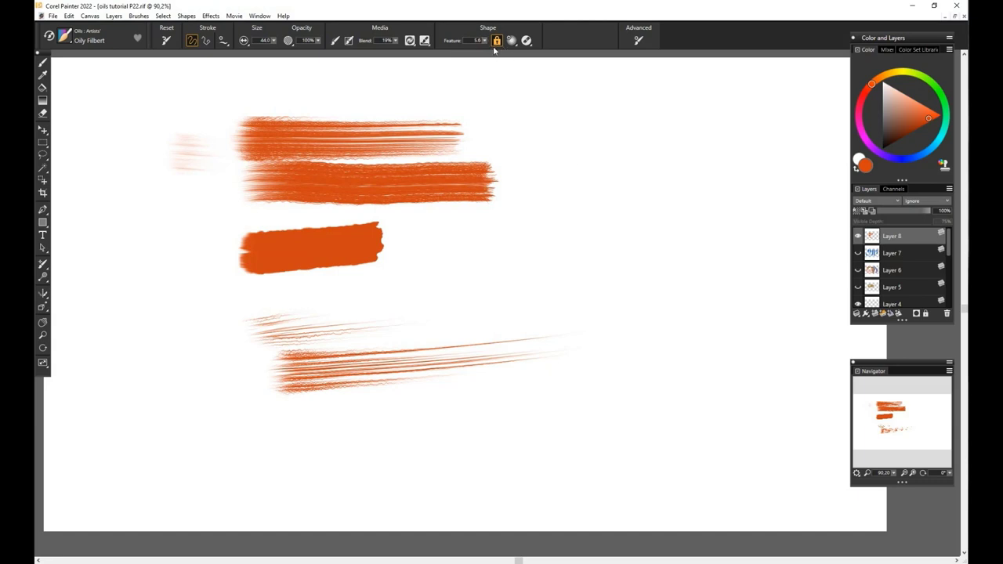
{"action": "mouse_move", "coordinate": [666, 296]}
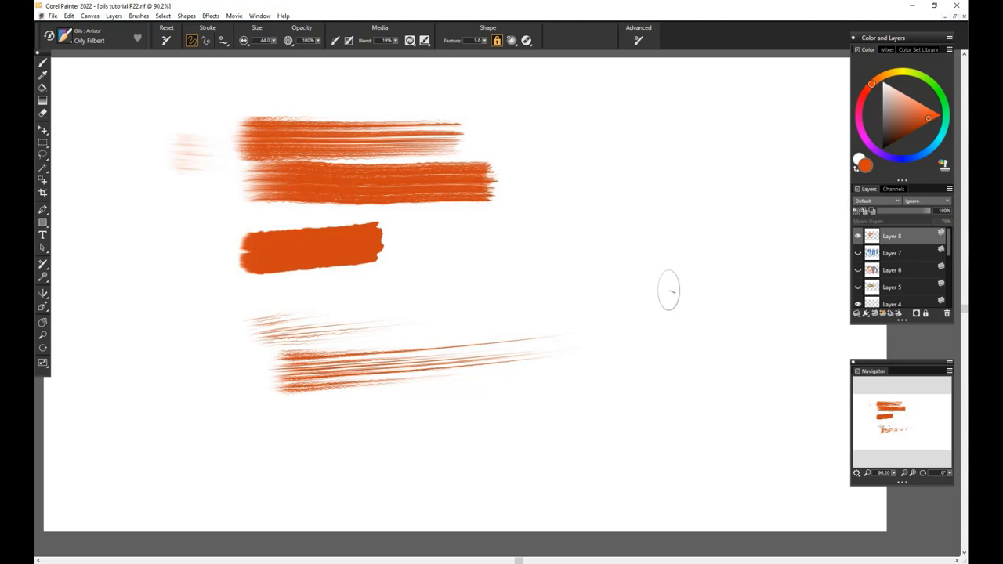
{"action": "mouse_move", "coordinate": [97, 59]}
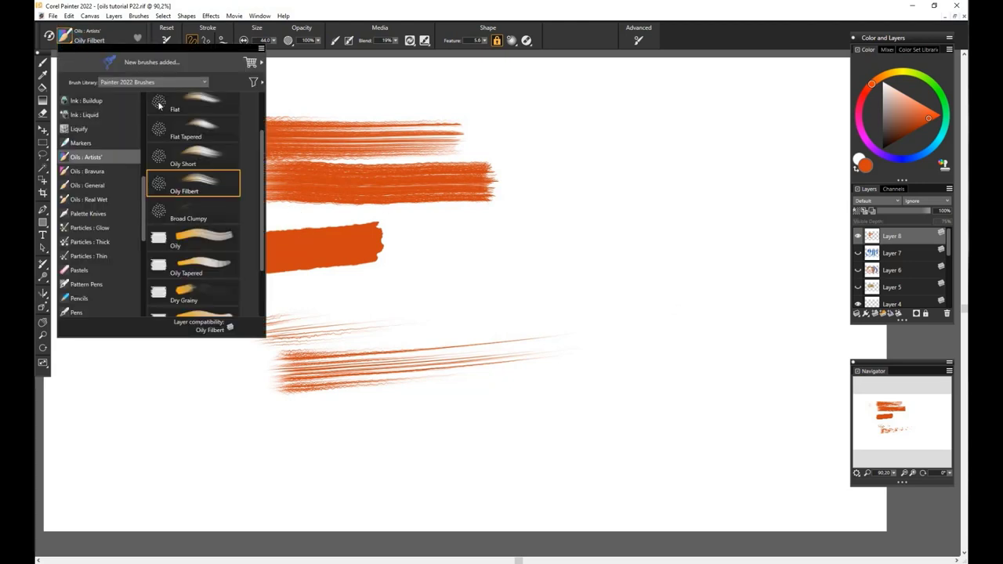
Save the adjusted Oily Filbert as a new variant named 'title' in Oils - Artists.
{"action": "right_click", "coordinate": [185, 185]}
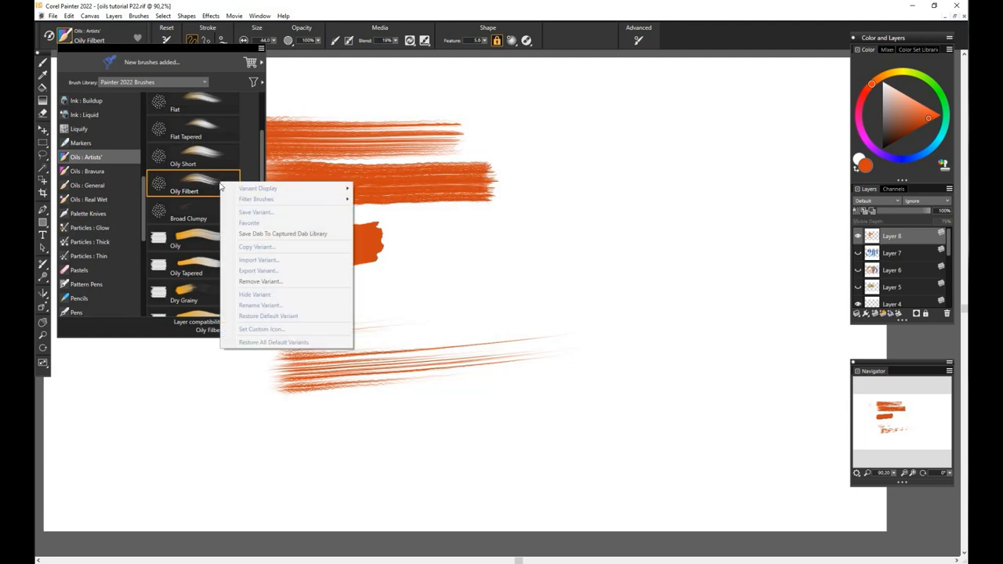
{"action": "mouse_move", "coordinate": [307, 223]}
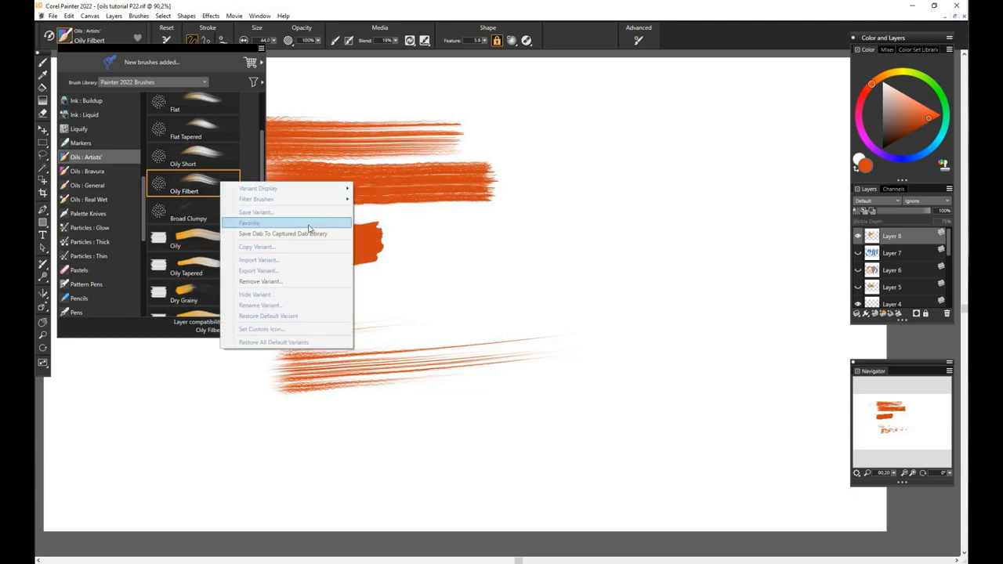
{"action": "mouse_move", "coordinate": [307, 219]}
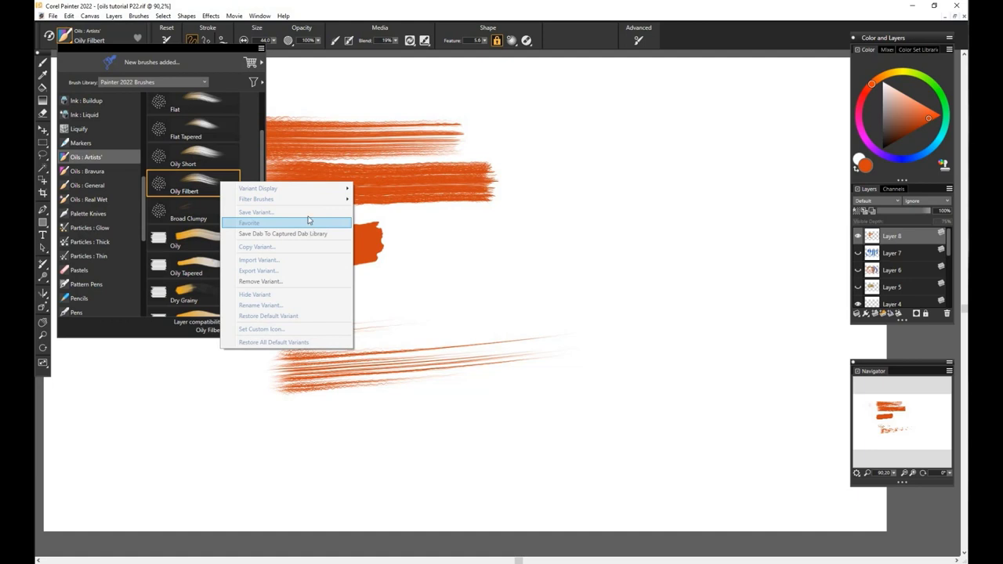
{"action": "mouse_move", "coordinate": [306, 212]}
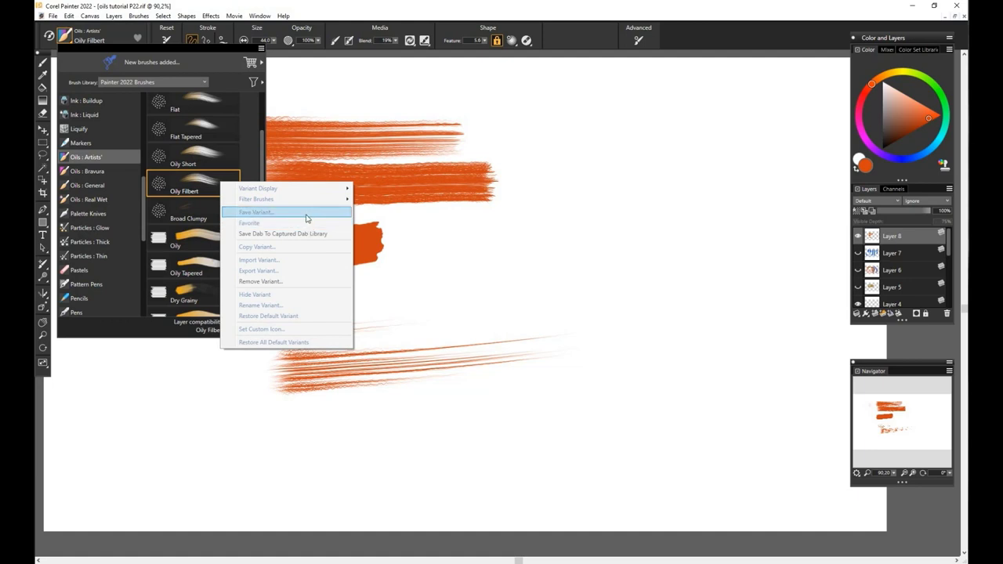
{"action": "mouse_move", "coordinate": [323, 216]}
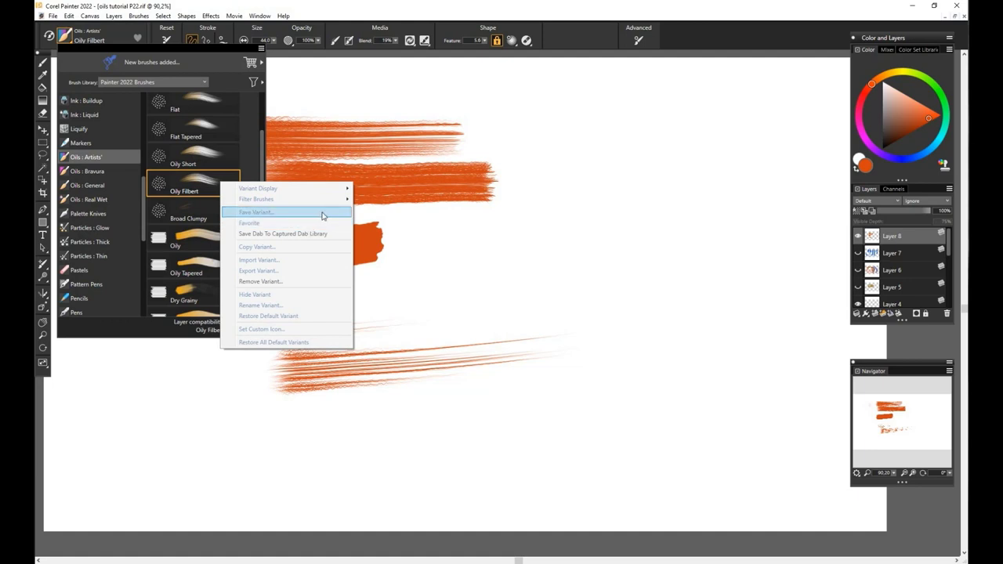
{"action": "left_click", "coordinate": [257, 211]}
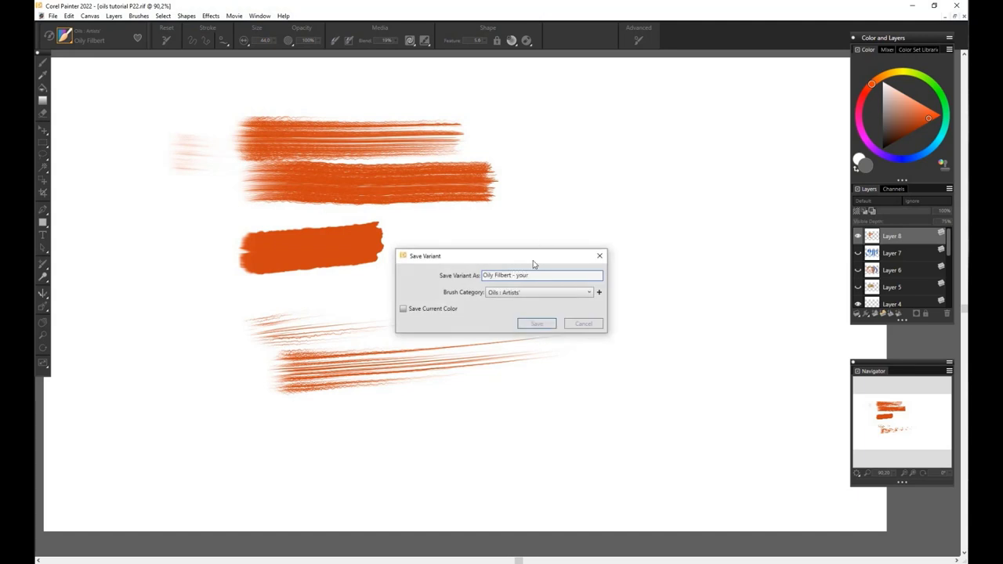
{"action": "type", "text": "tit"}
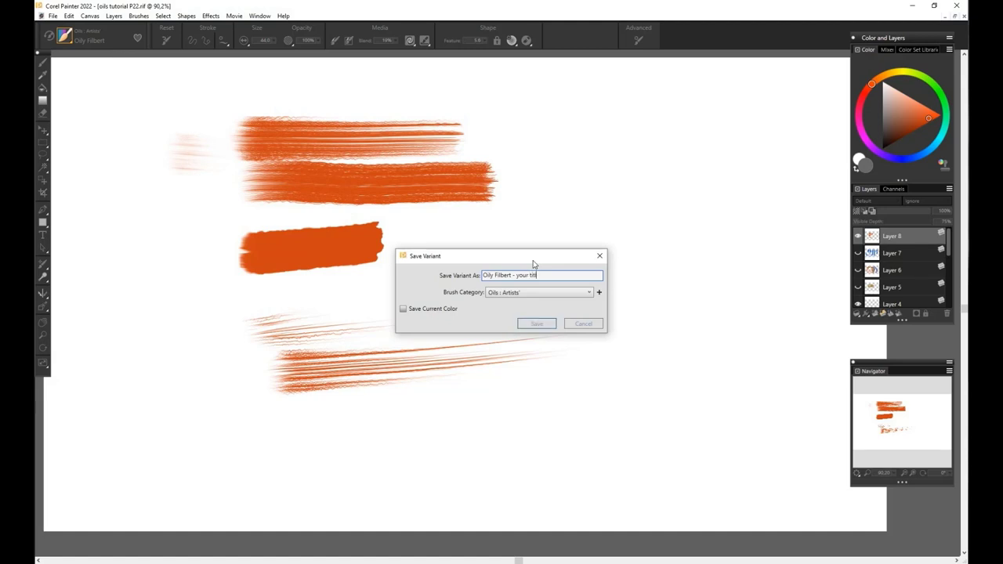
{"action": "type", "text": "le"}
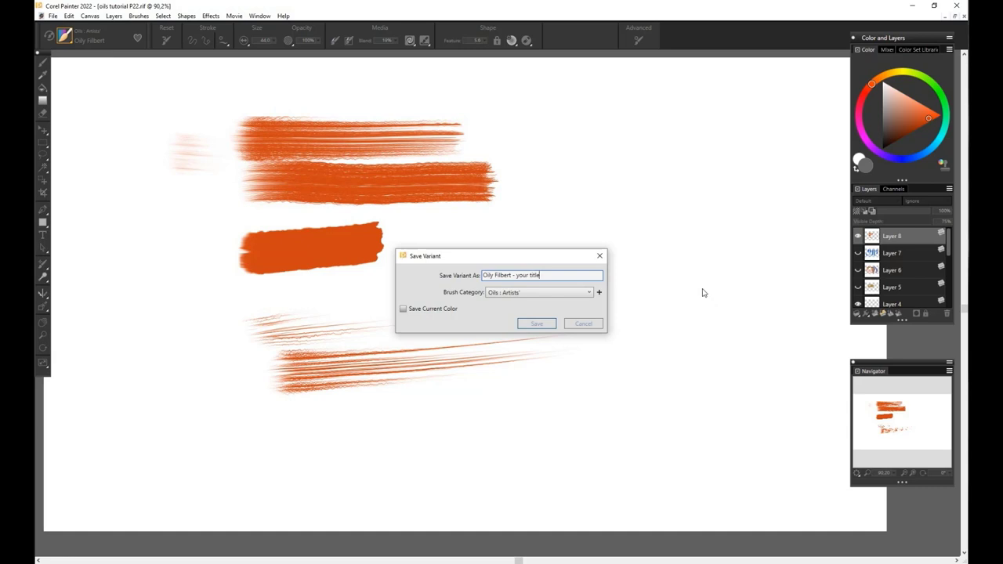
{"action": "type", "text": "<-<3"}
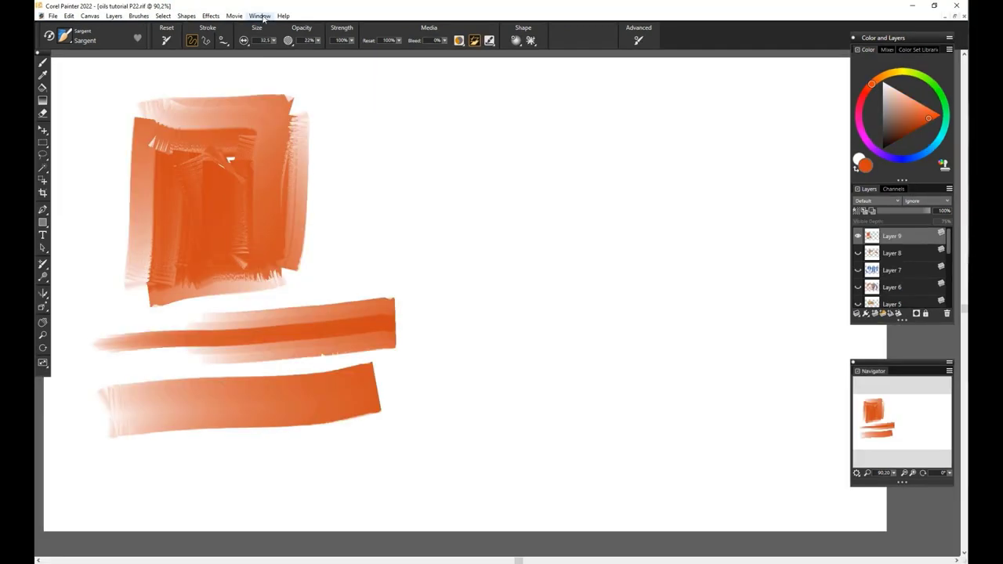
Show the Captured dab panel via Window > Brush Control Panels and choose a captured dab shape.
{"action": "left_click", "coordinate": [260, 16]}
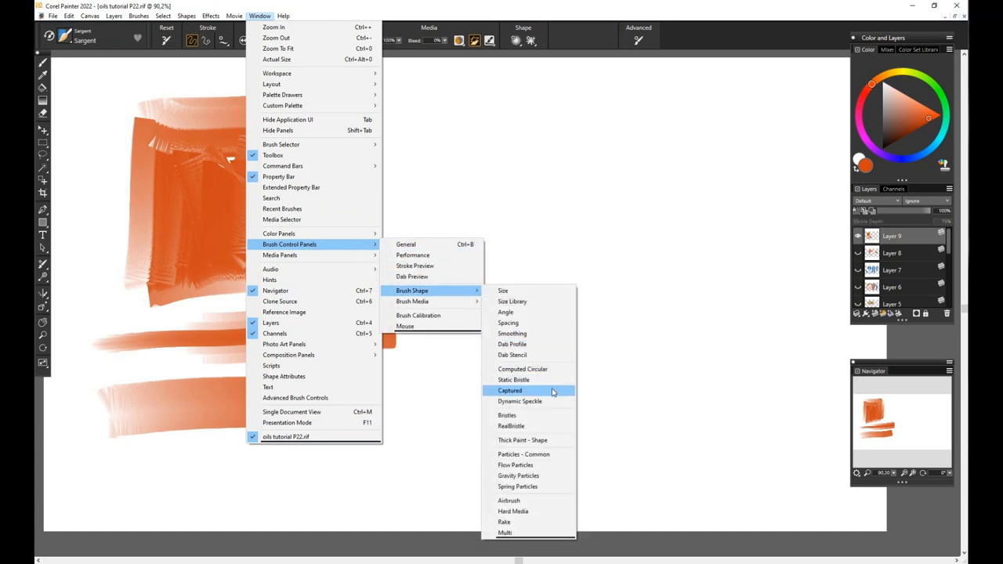
{"action": "left_click", "coordinate": [510, 390]}
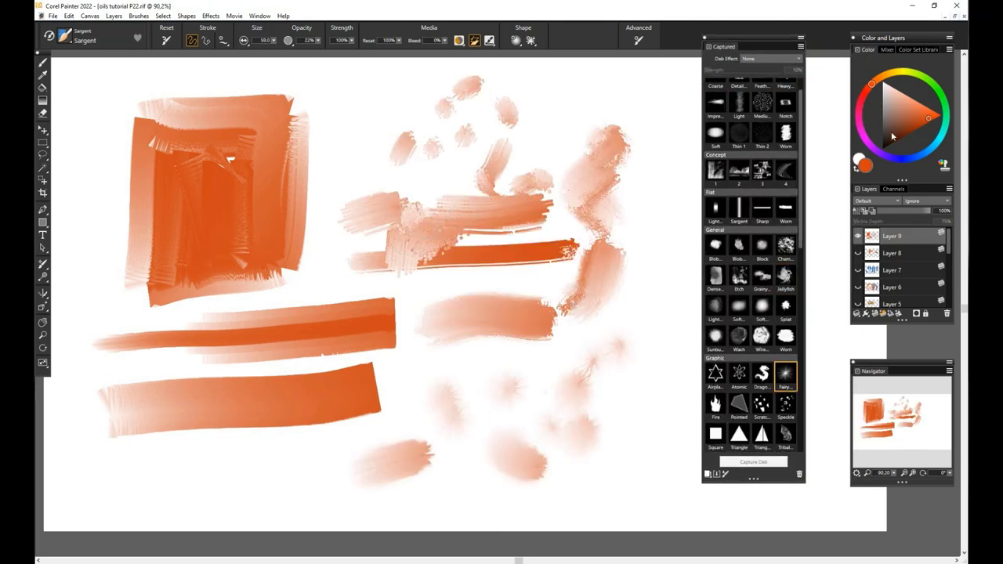
{"action": "left_click", "coordinate": [787, 169]}
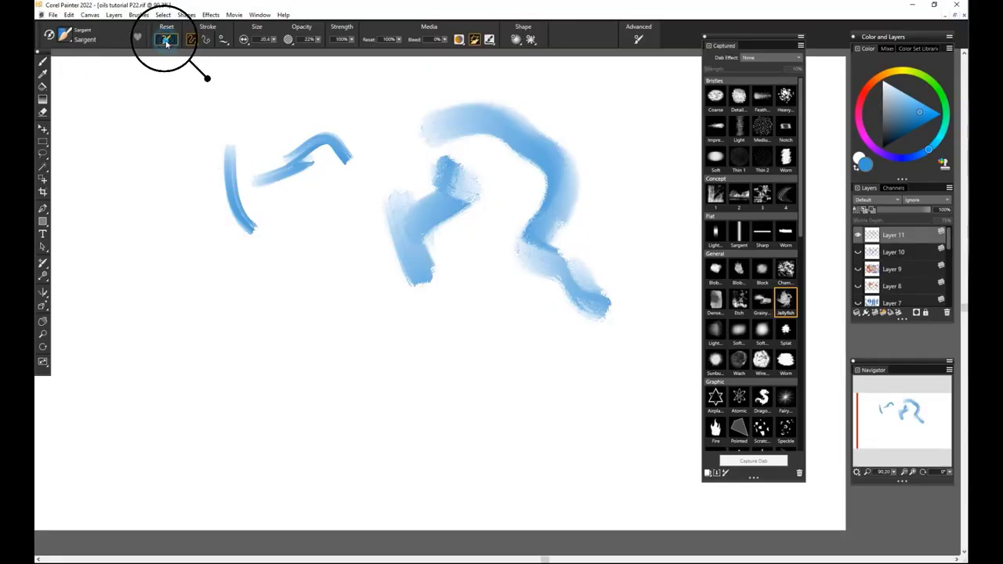
Paint a long blue stroke across the lower left and a short one near the centre.
{"action": "left_click_drag", "start_coordinate": [94, 306], "coordinate": [329, 282]}
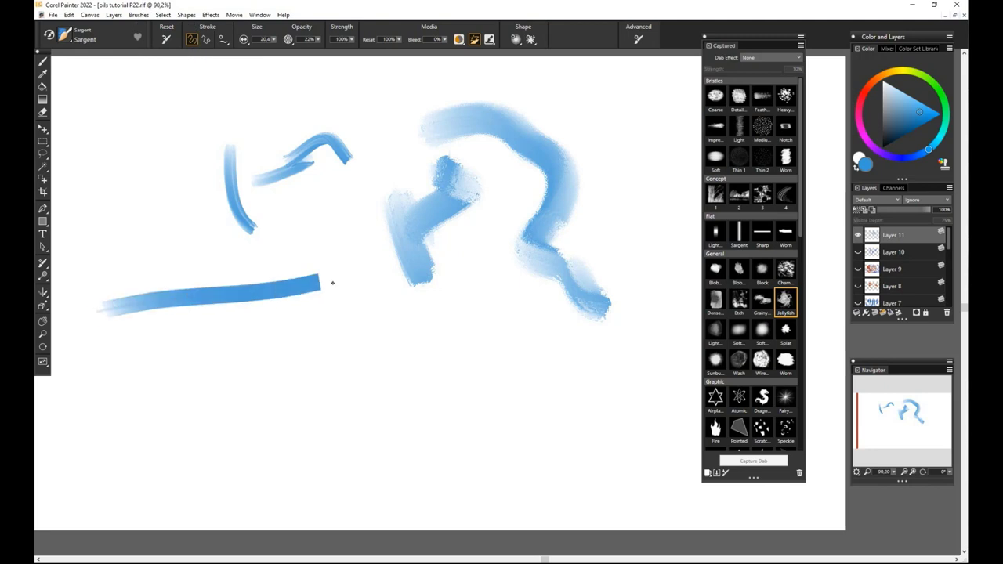
{"action": "left_click_drag", "start_coordinate": [282, 282], "coordinate": [329, 259]}
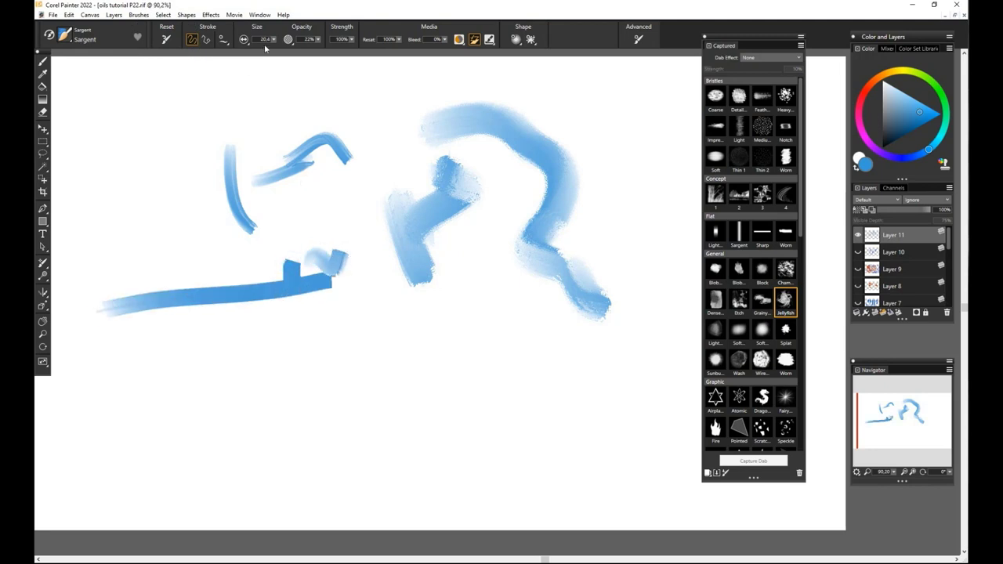